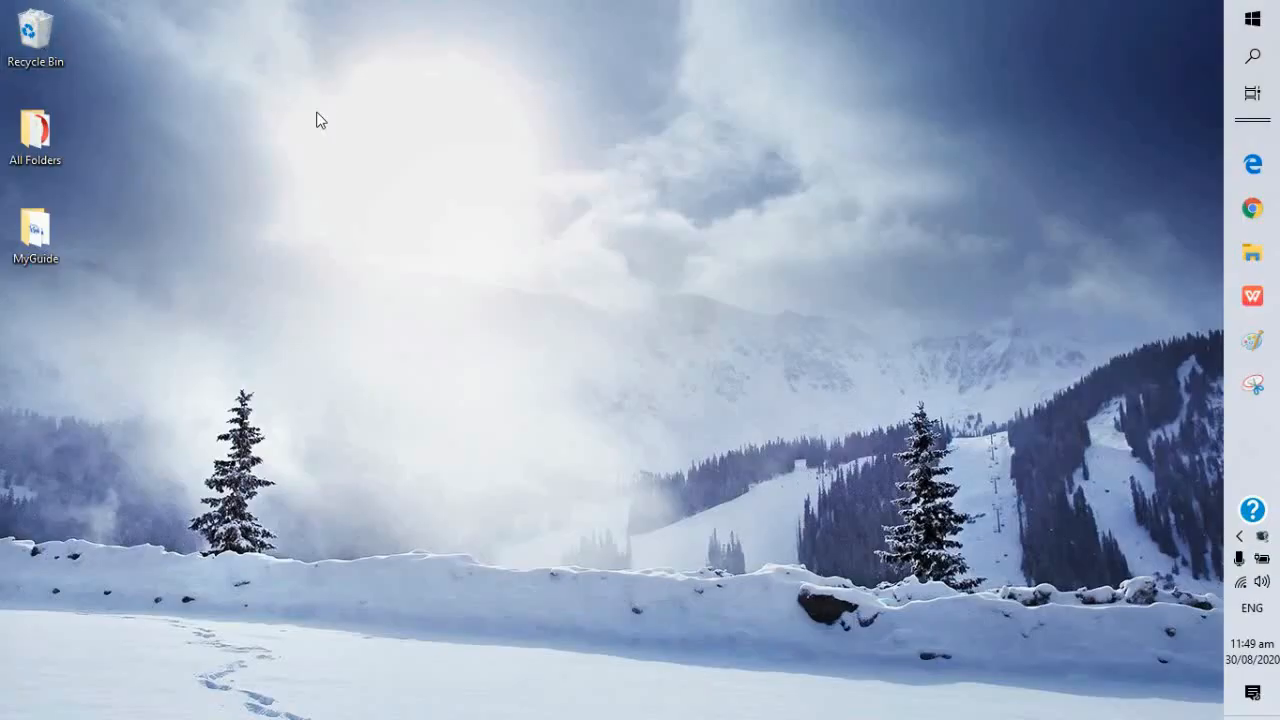
mouse_move(745, 265)
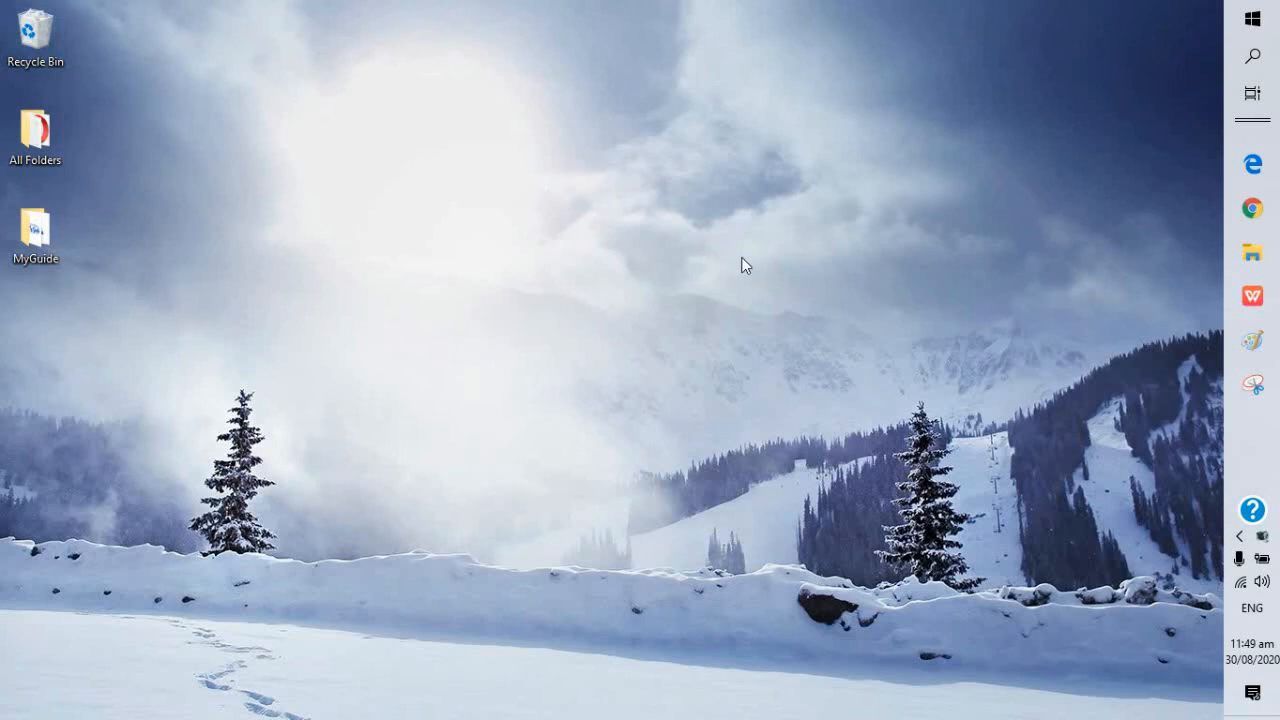
mouse_move(1210, 227)
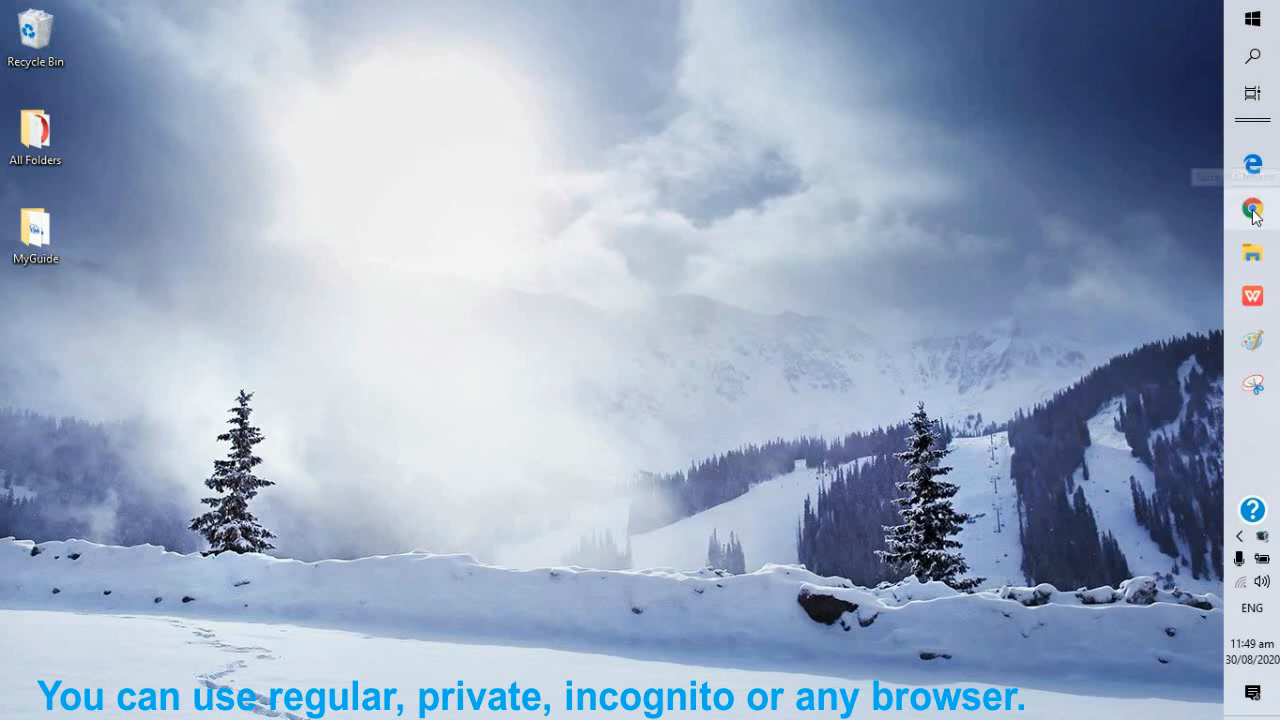
Step: Launch a new incognito window from Chrome's jump list and search for Gmail
right_click(1251, 211)
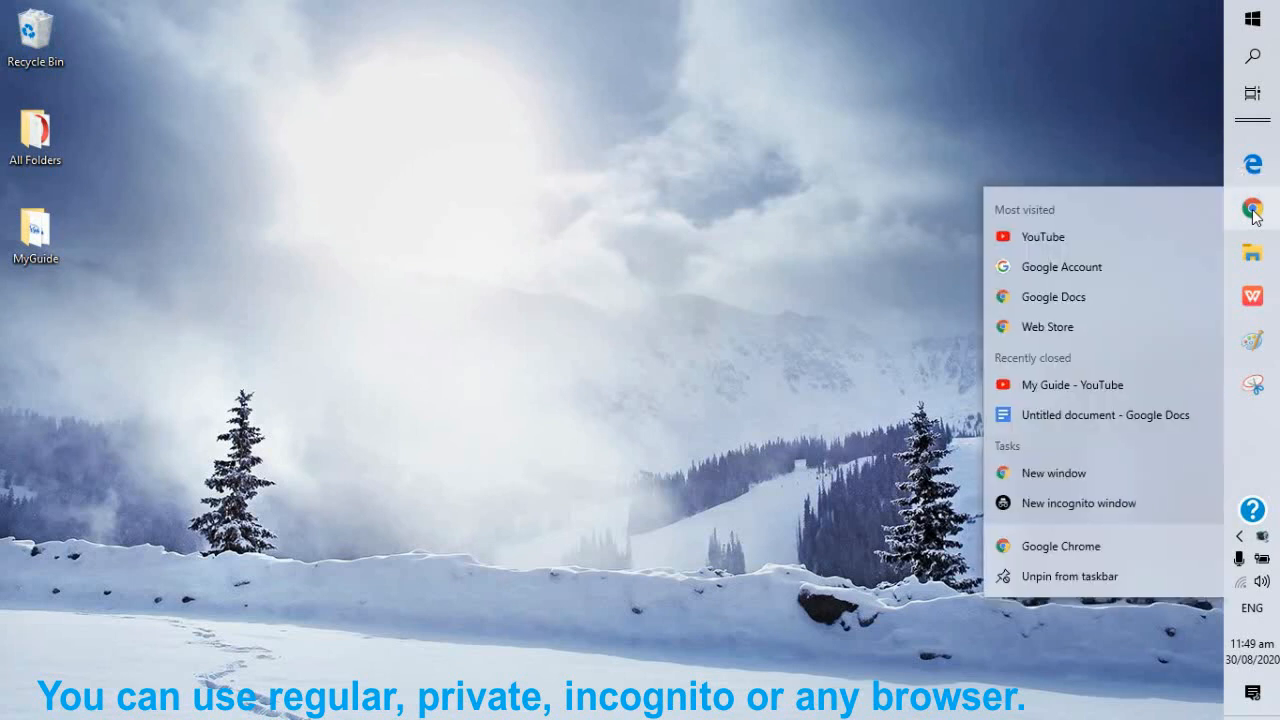
mouse_move(1173, 216)
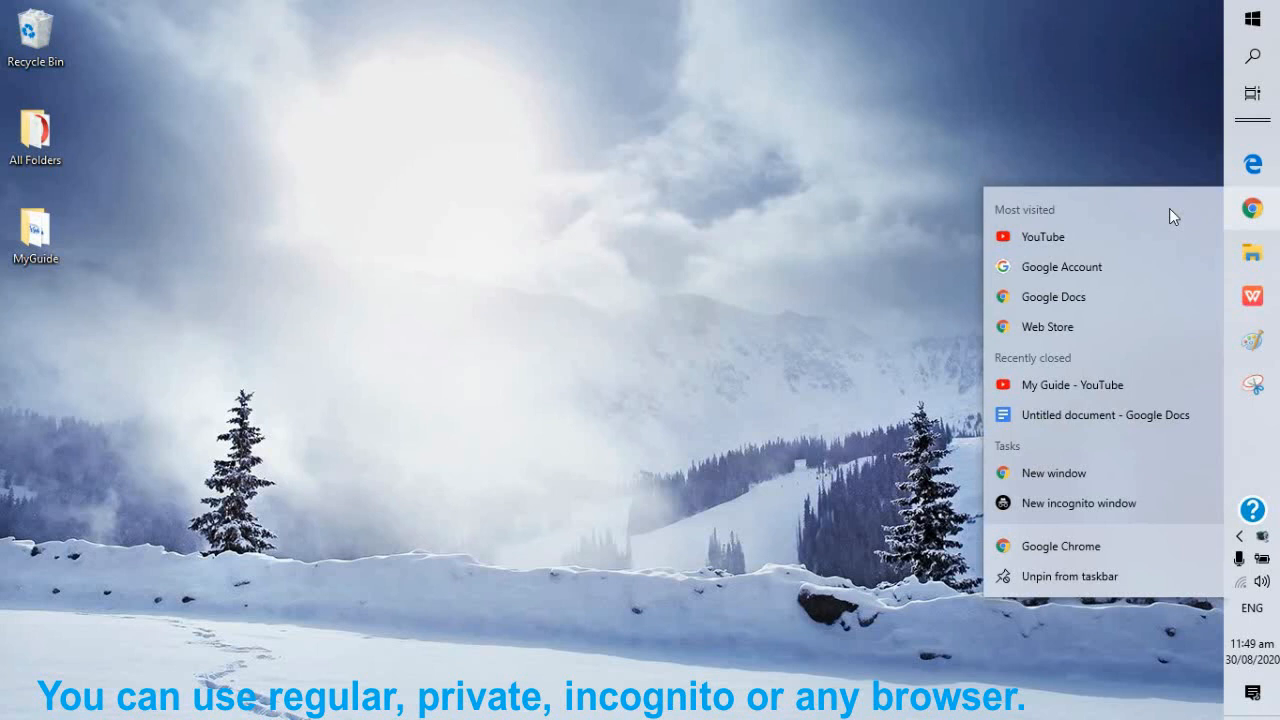
mouse_move(1095, 414)
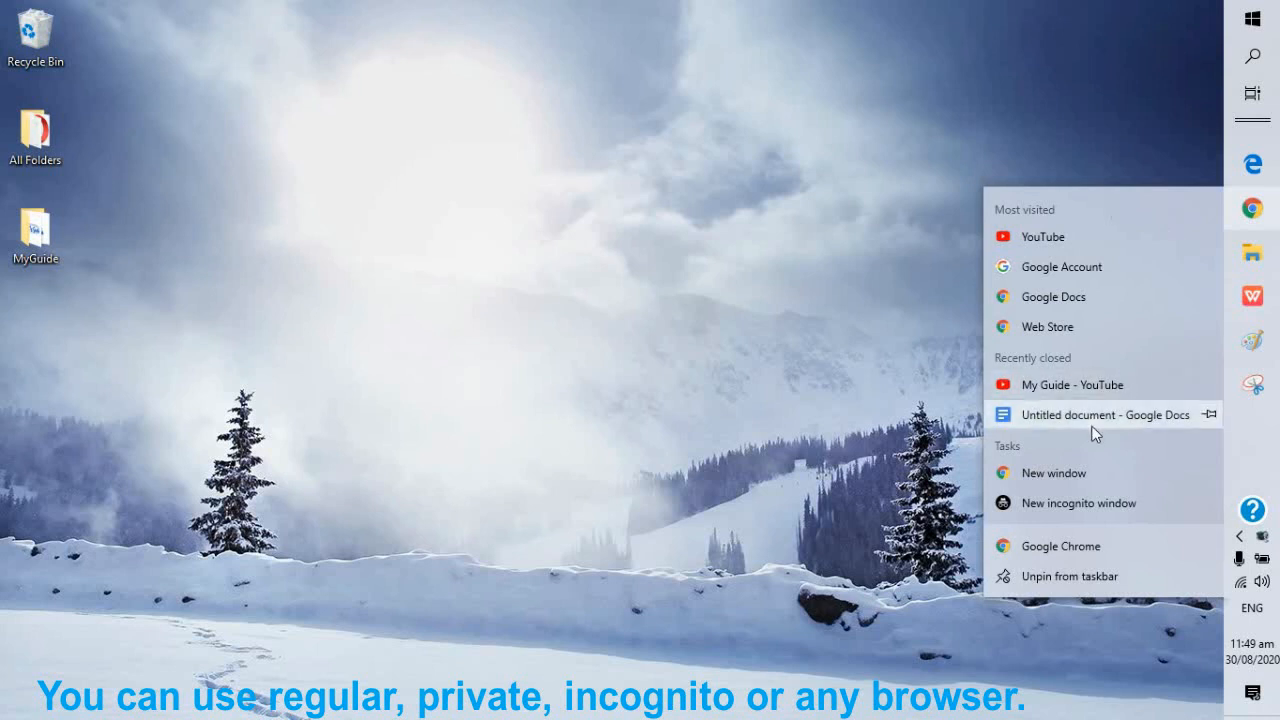
mouse_move(1078, 502)
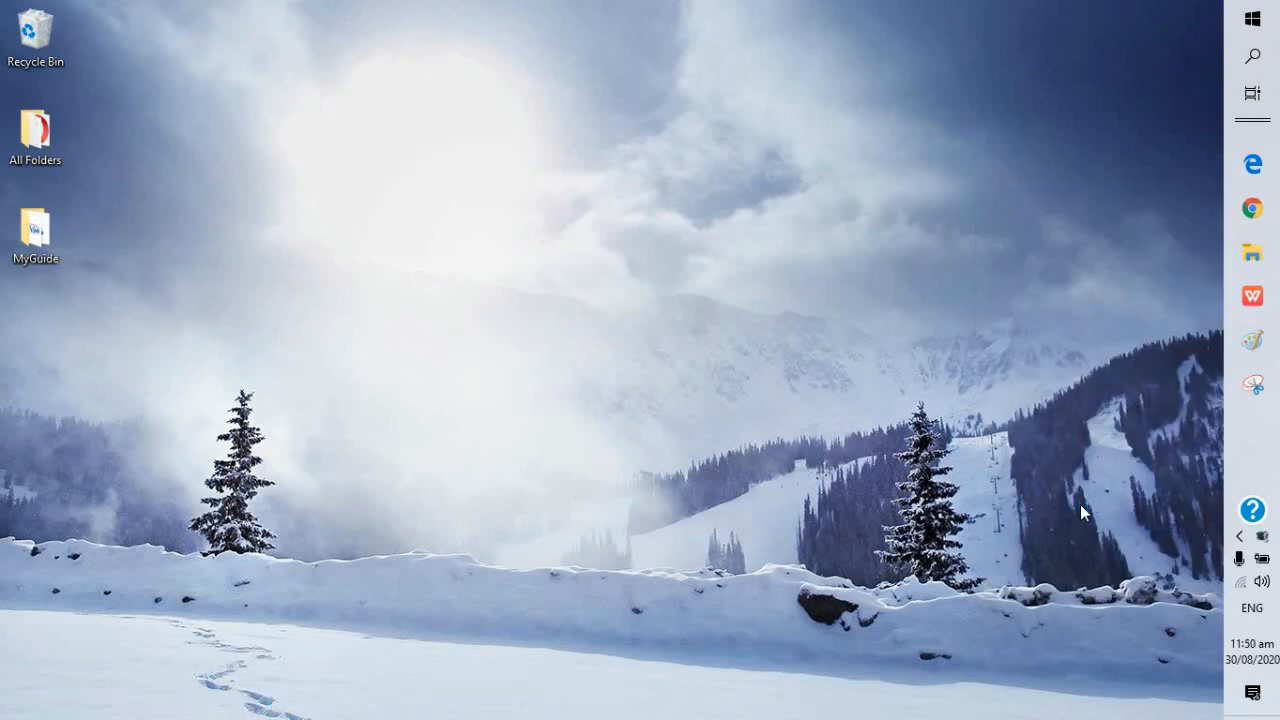
left_click(1252, 208)
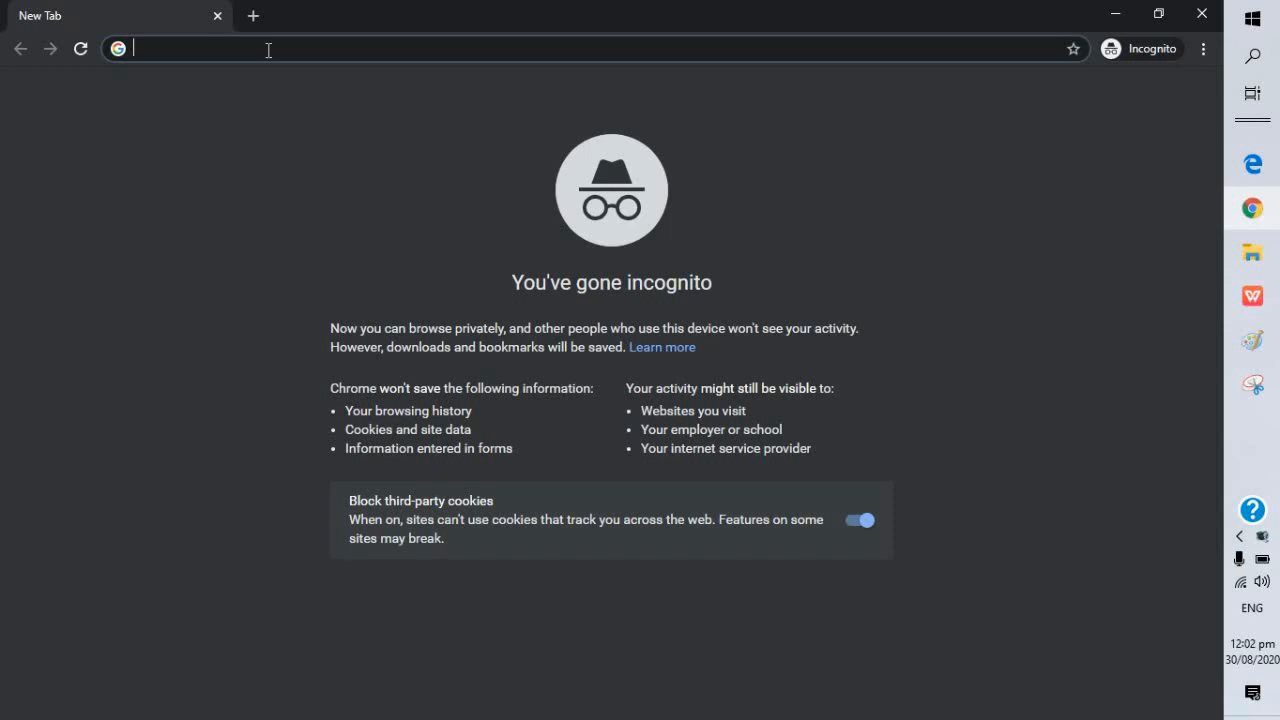
type("gmai")
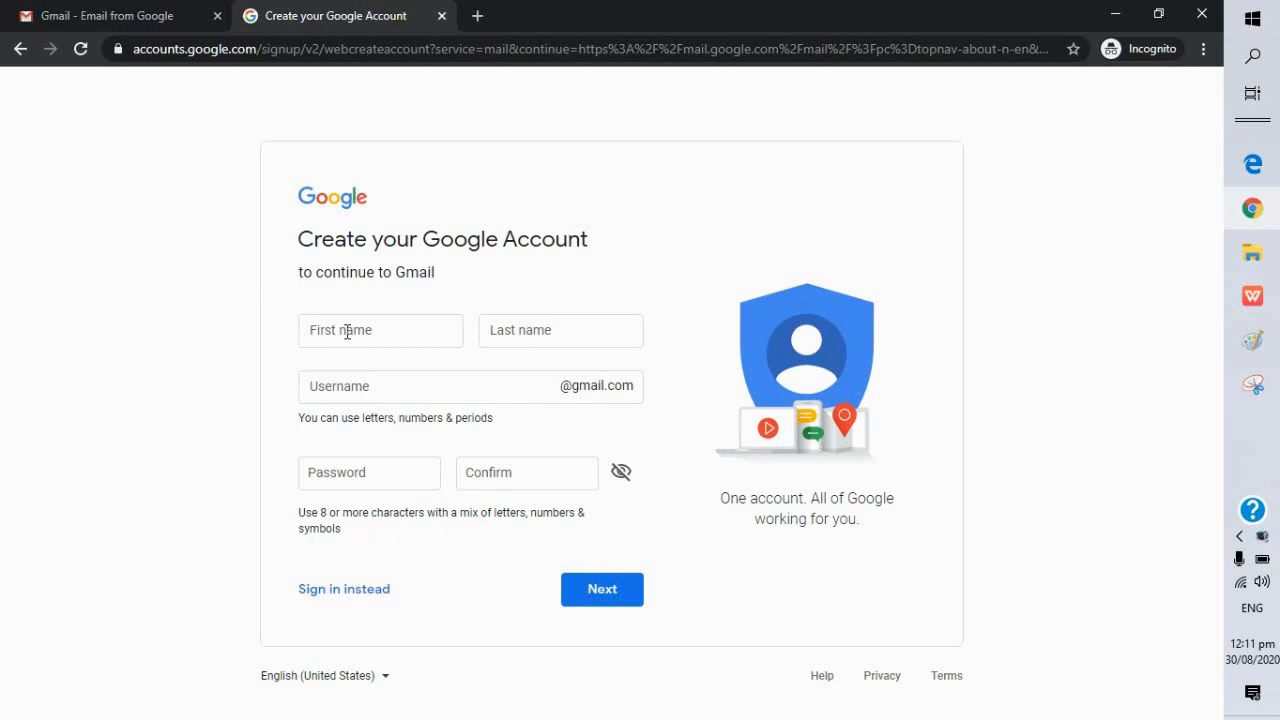
Step: Enter first name 'Juan' and last name 'Dela Cruz' on the sign-up form
left_click(380, 330)
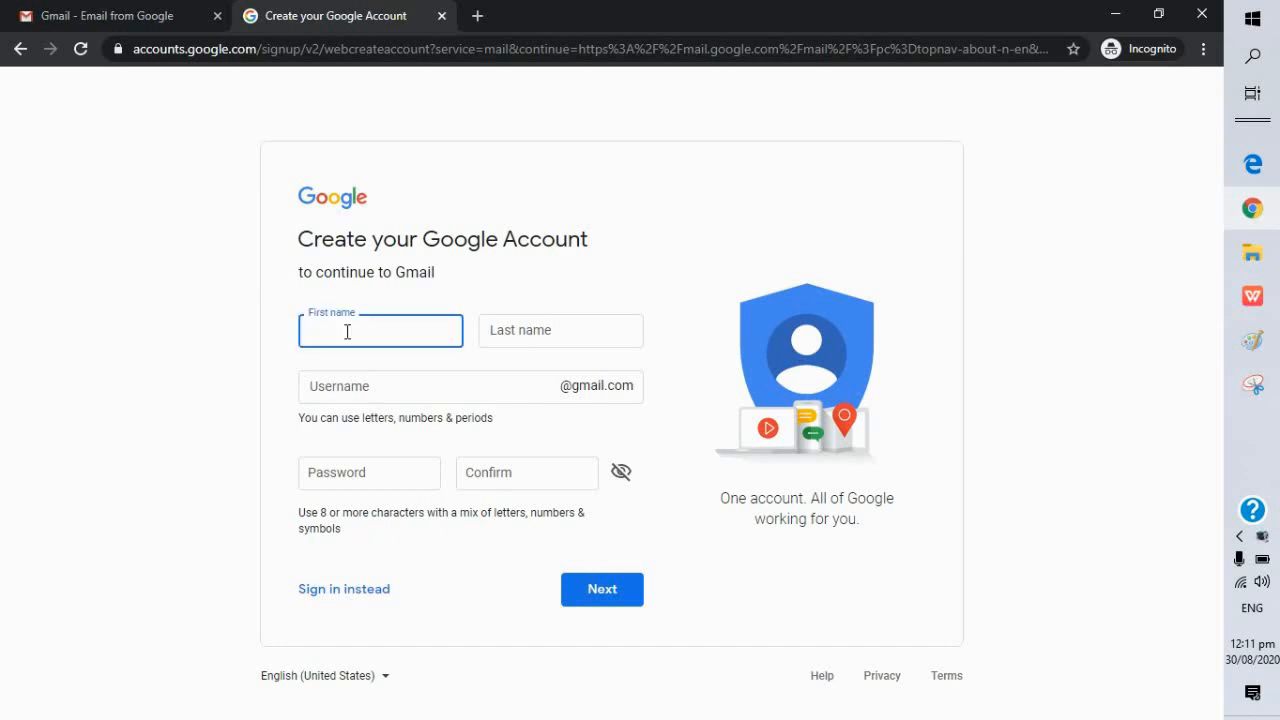
type("Juan")
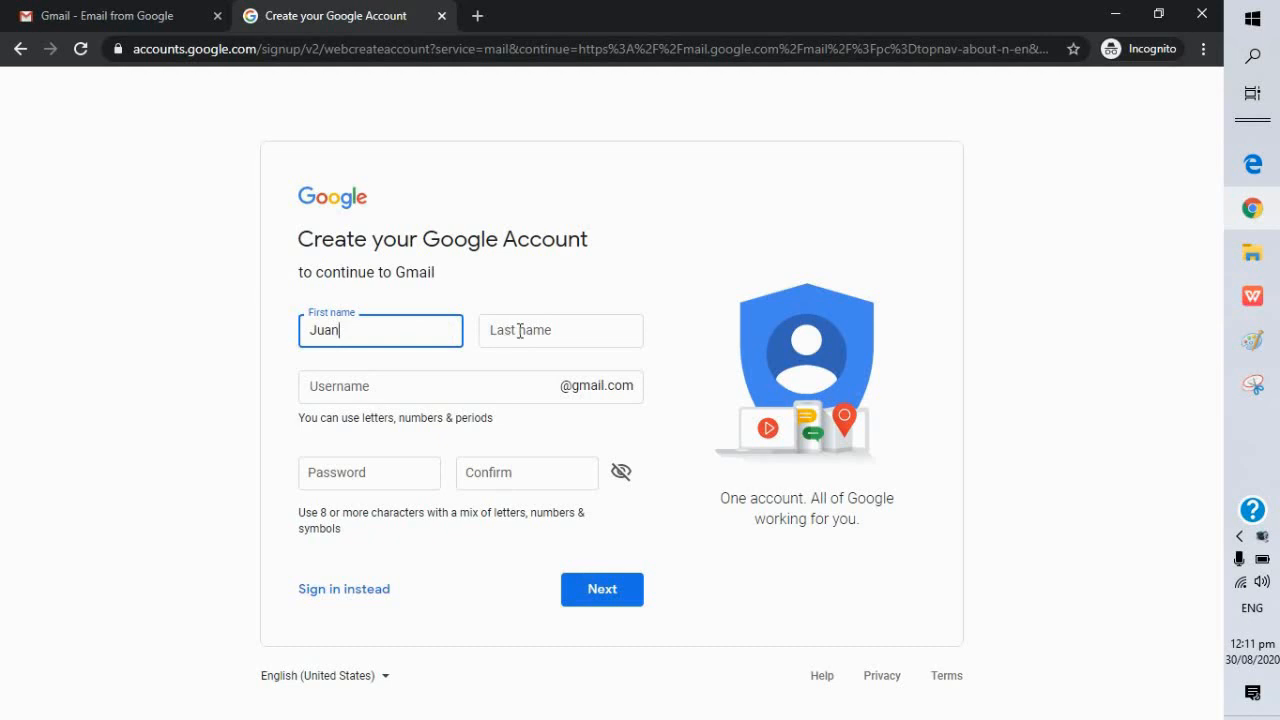
left_click(560, 330)
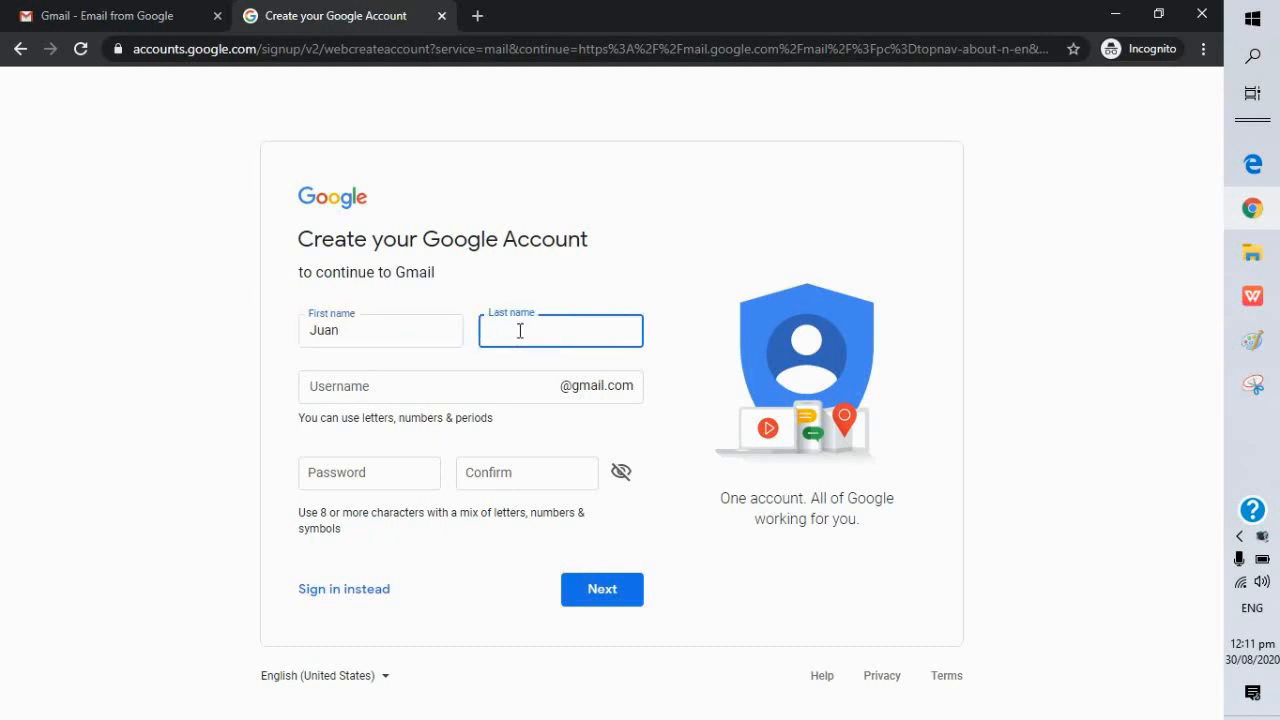
type("Dela")
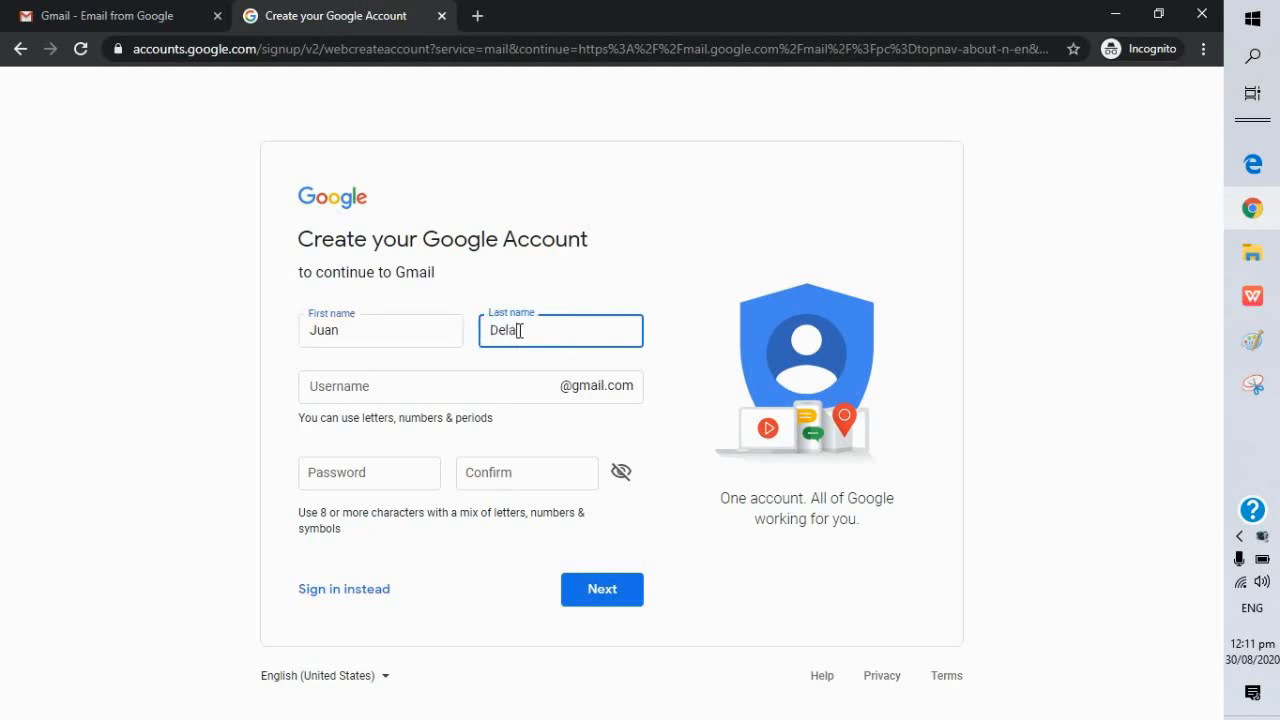
type("Cruz")
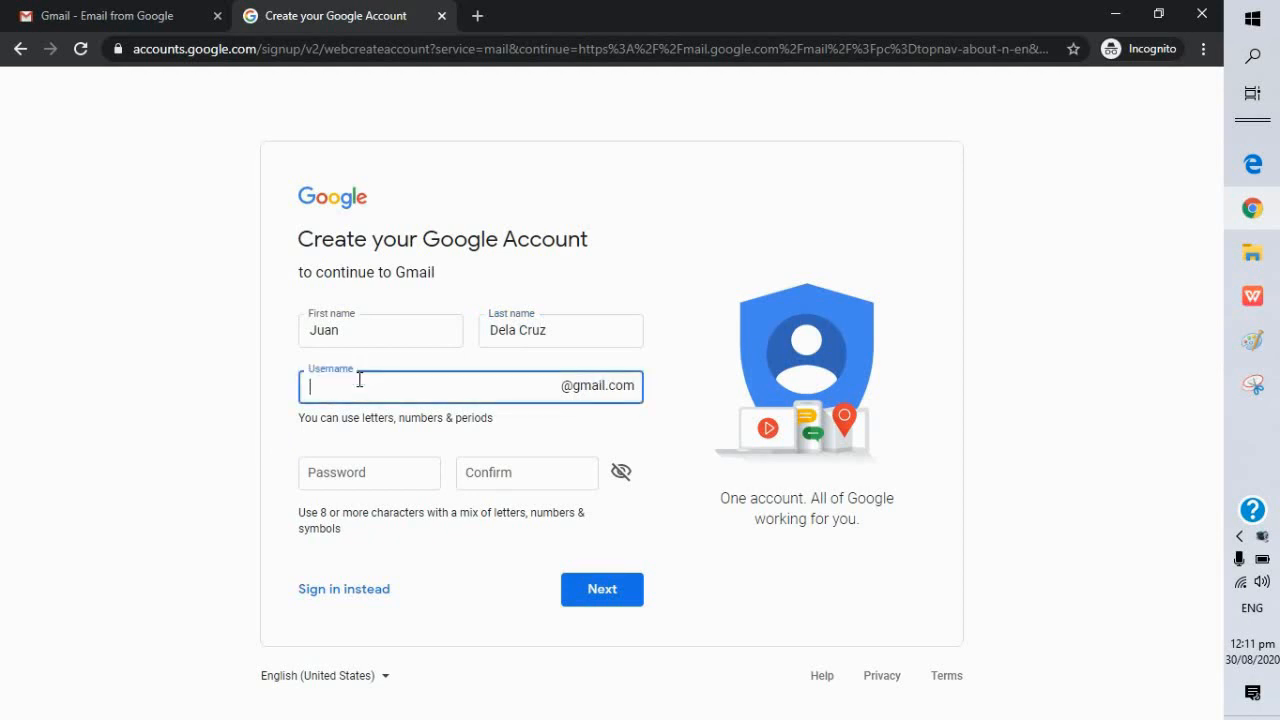
Step: Enter 'Juan' as the proposed Gmail username
type("Jua")
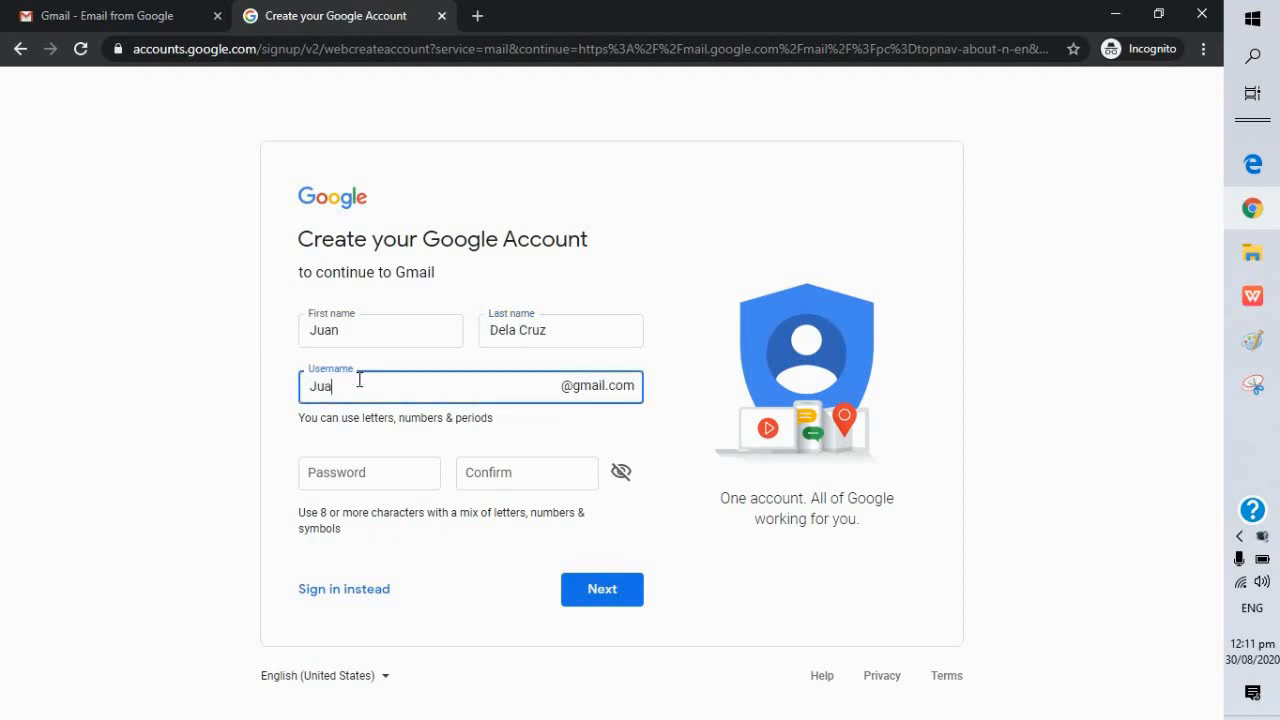
type("nDelacruz")
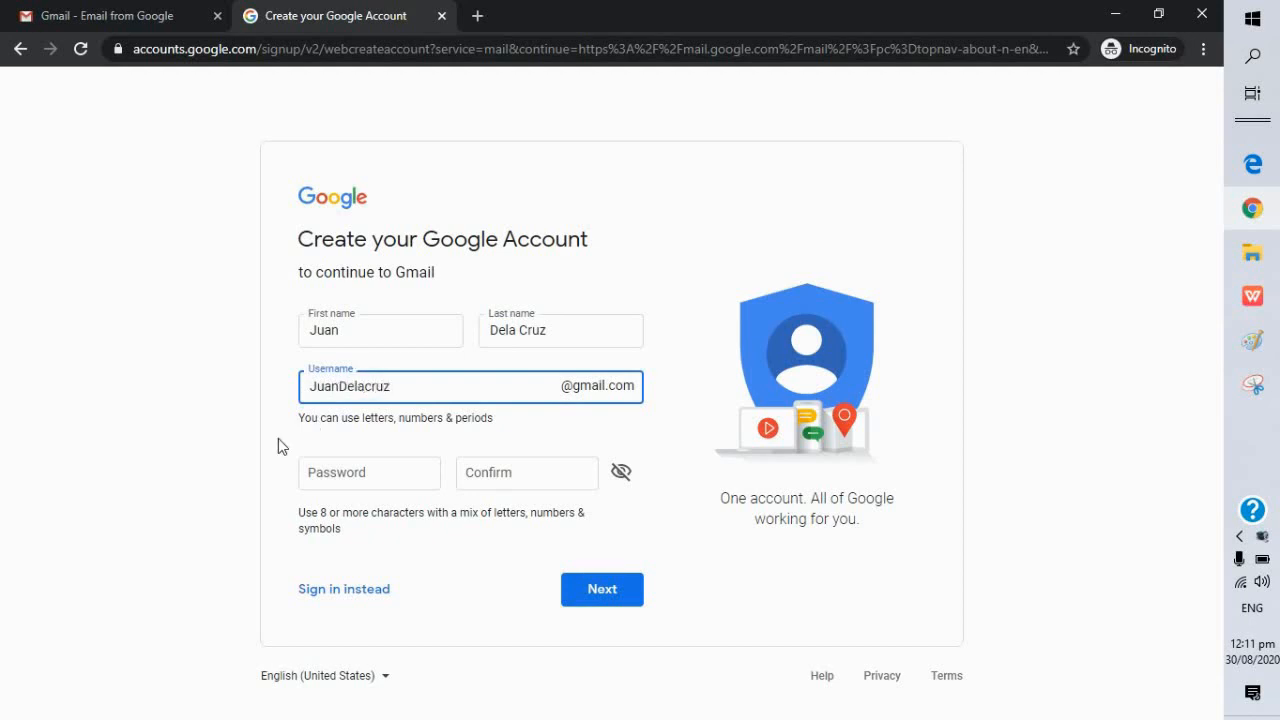
Step: After the username is flagged as taken, append '12' so it is accepted
left_click(601, 589)
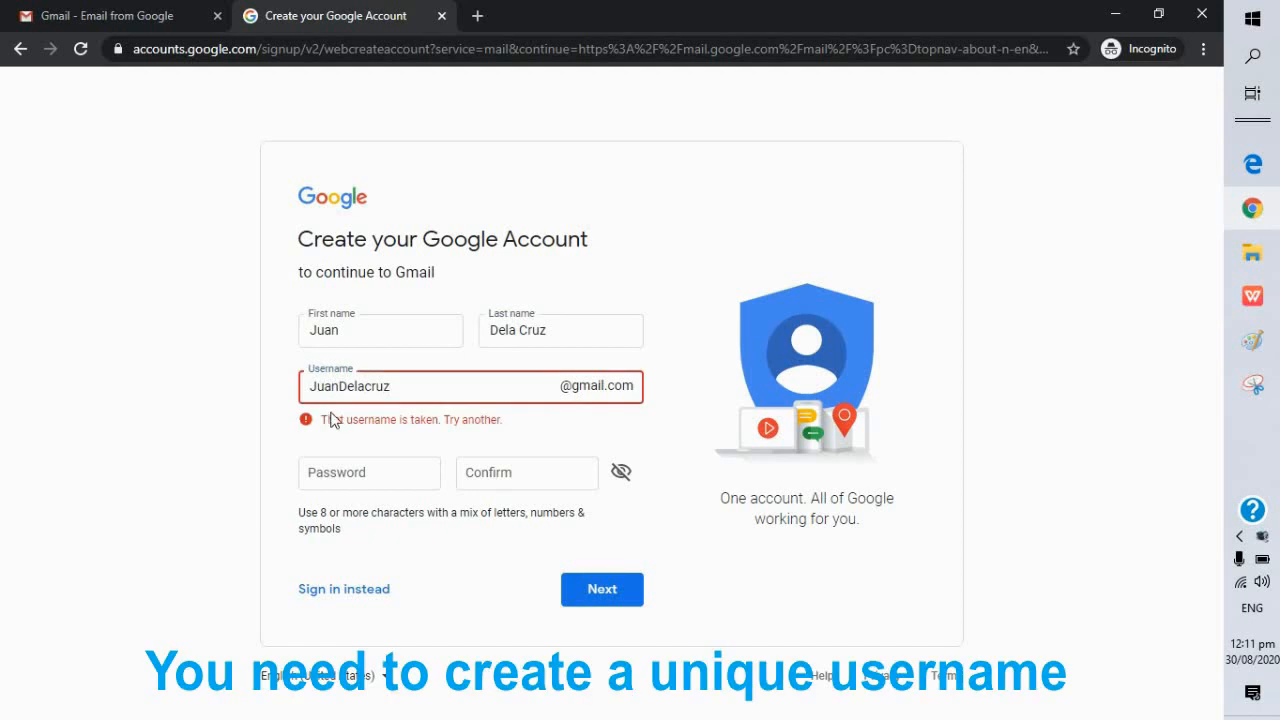
left_click(400, 386)
type("0")
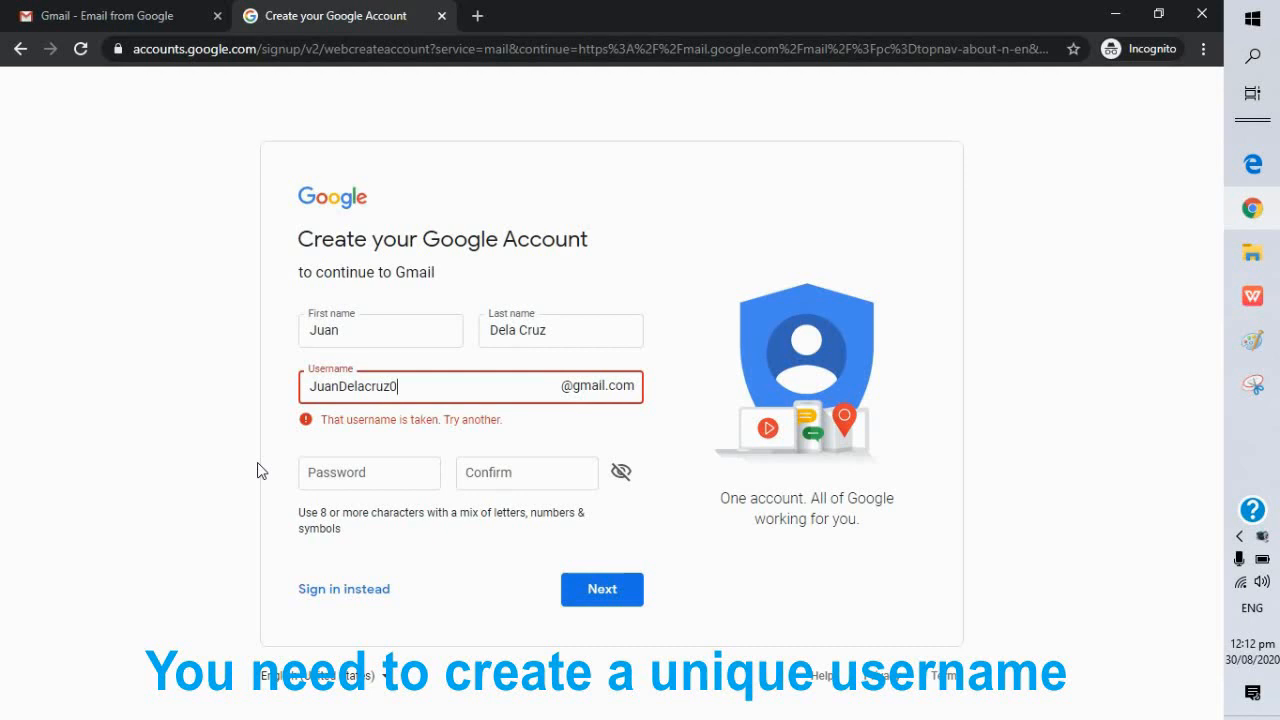
mouse_move(425, 387)
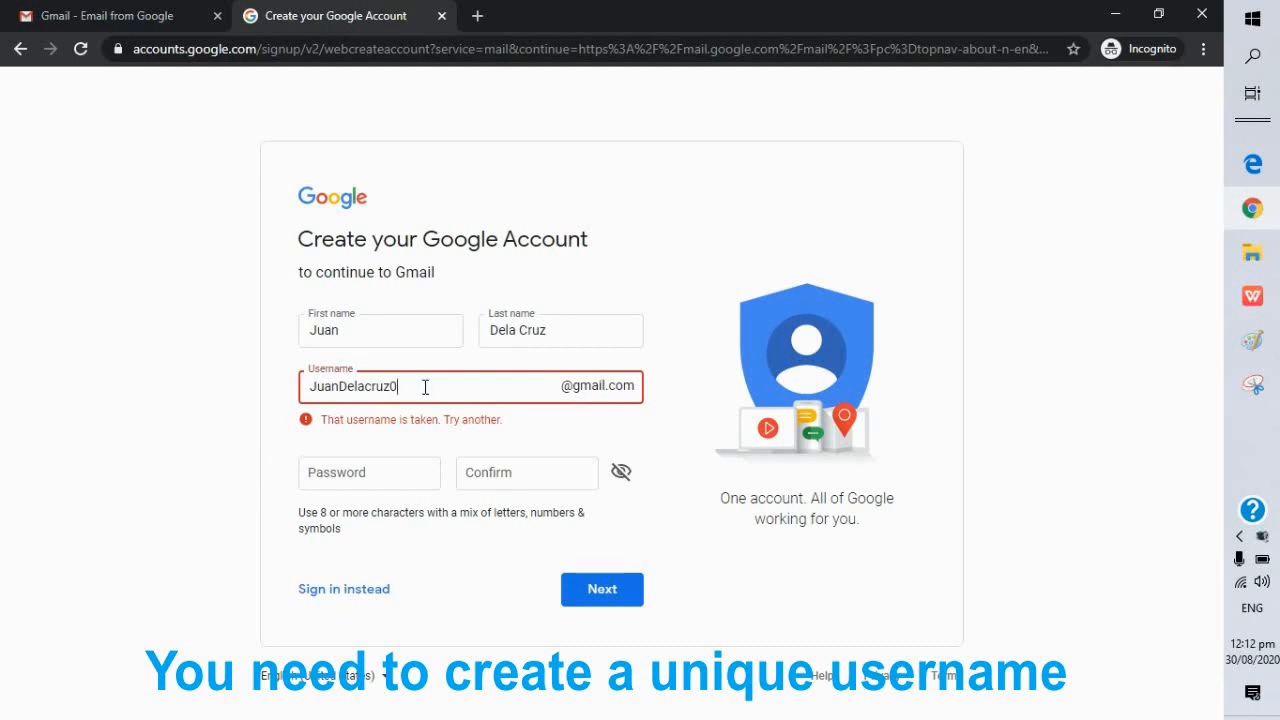
type("1")
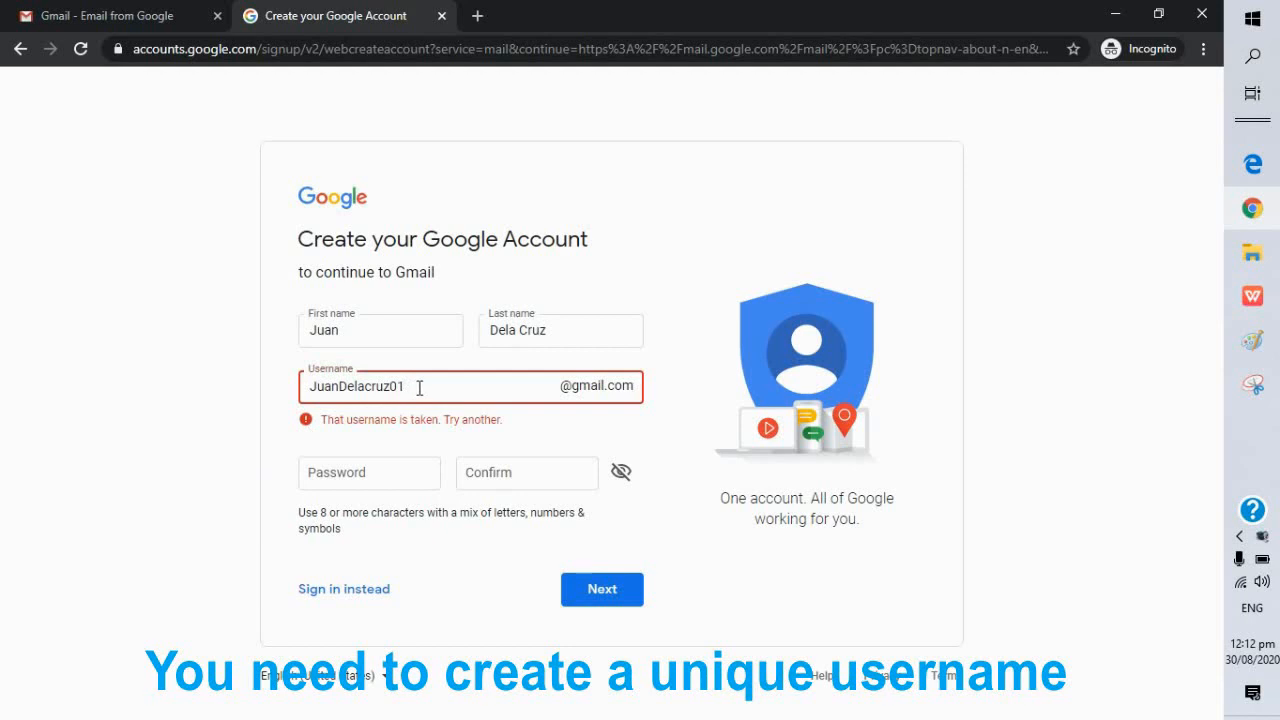
type("2")
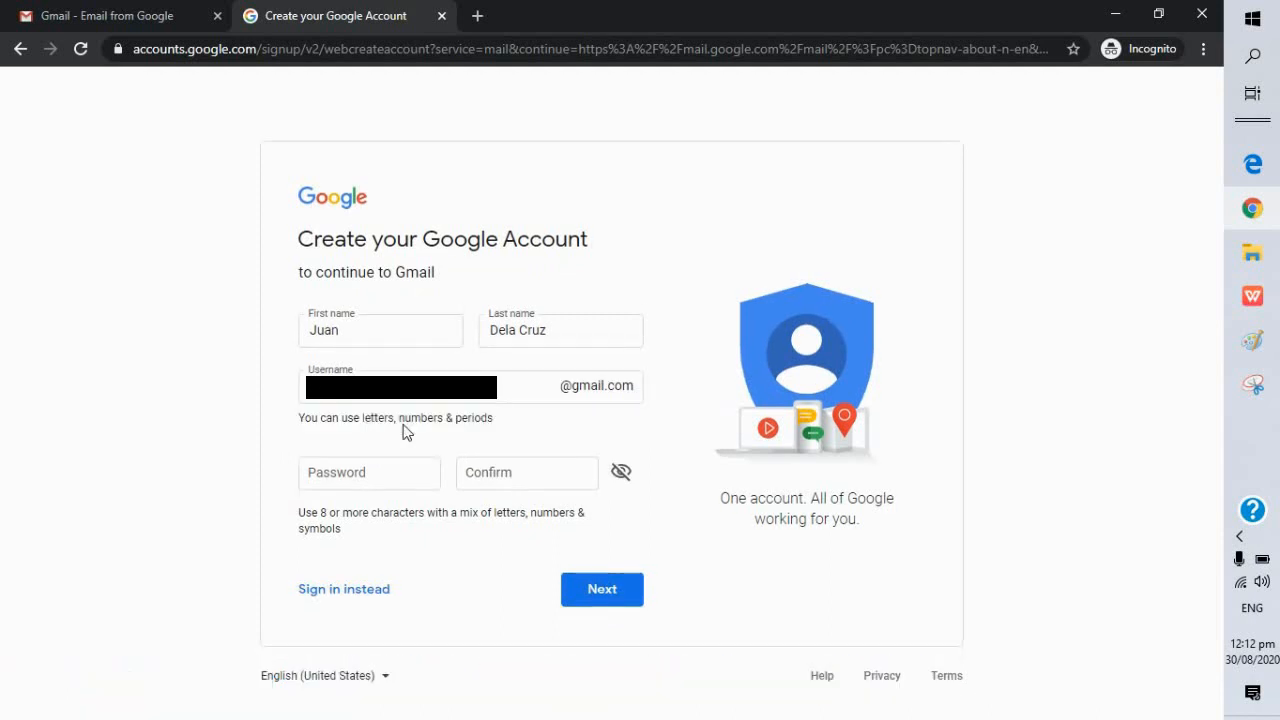
Step: Enter and confirm a matching password, then proceed to the personal details page
left_click(369, 472)
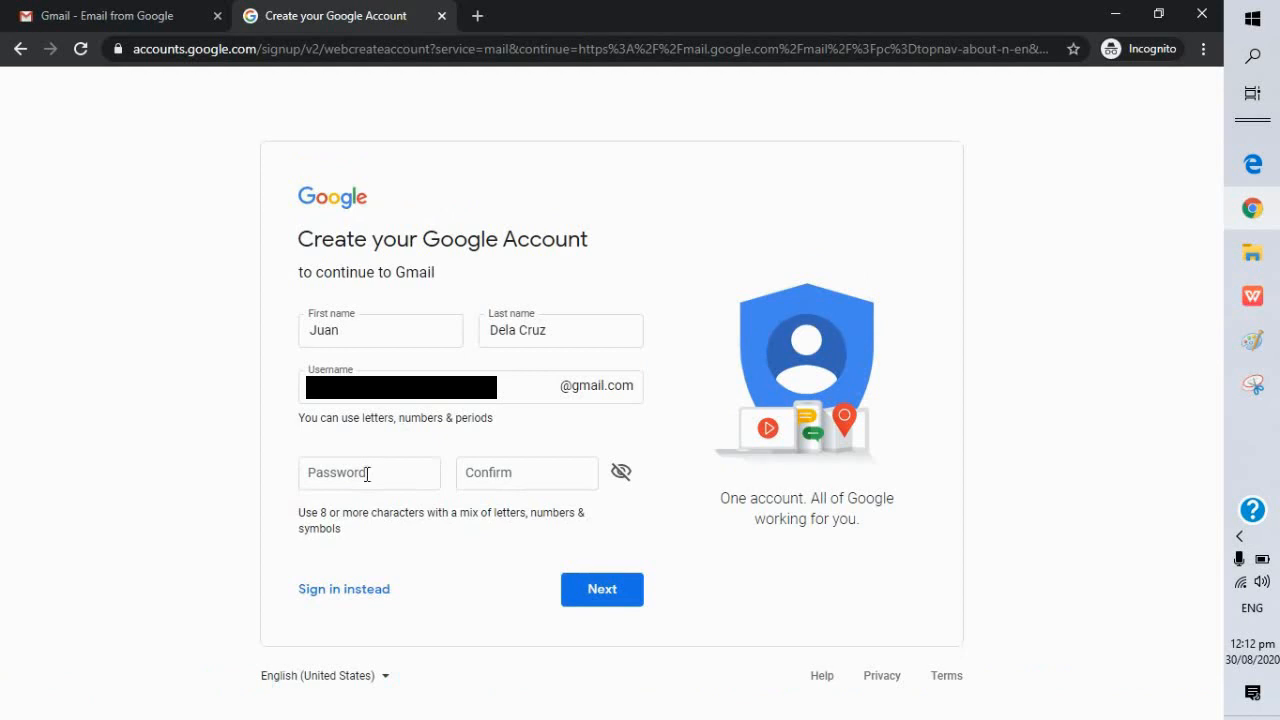
left_click(369, 472)
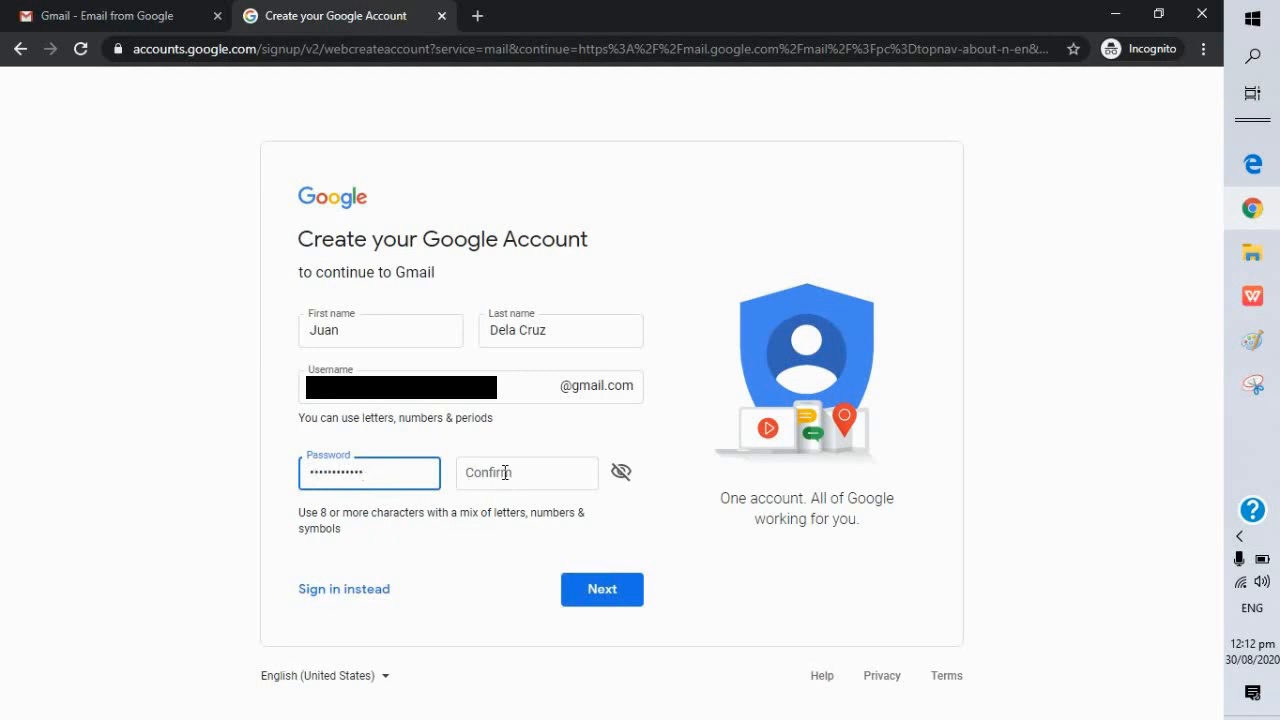
left_click(526, 472)
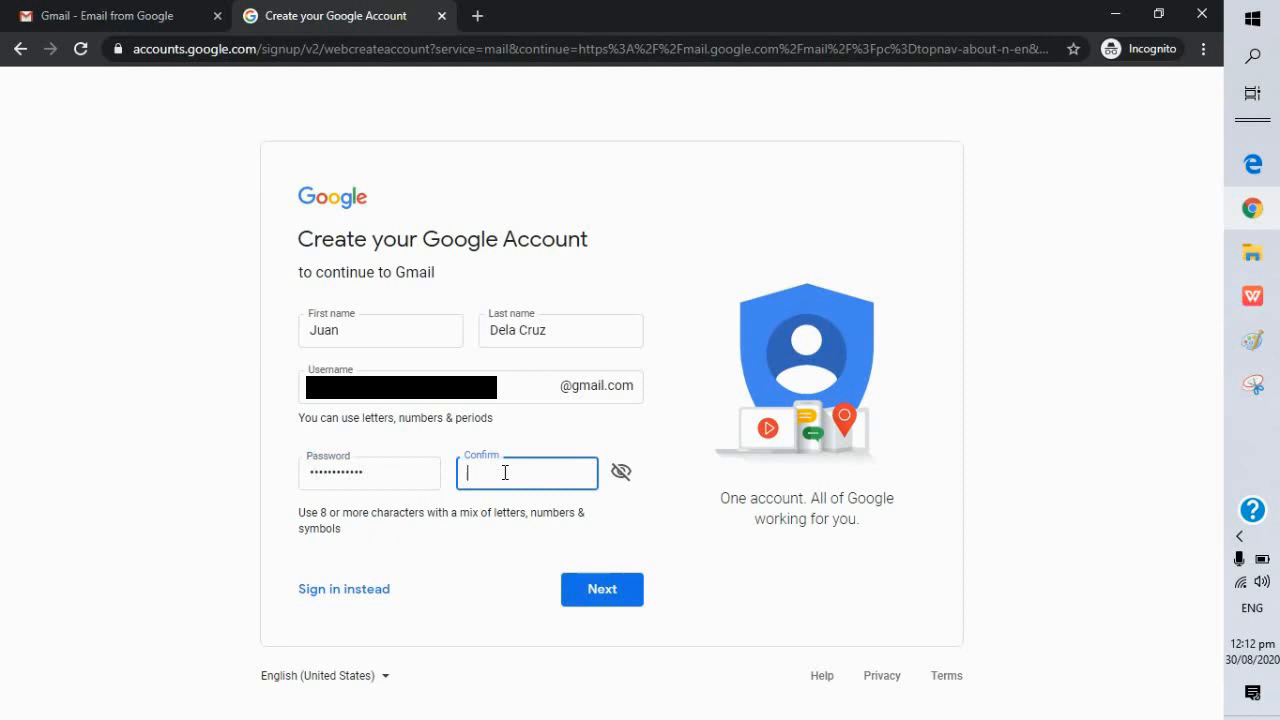
type("•")
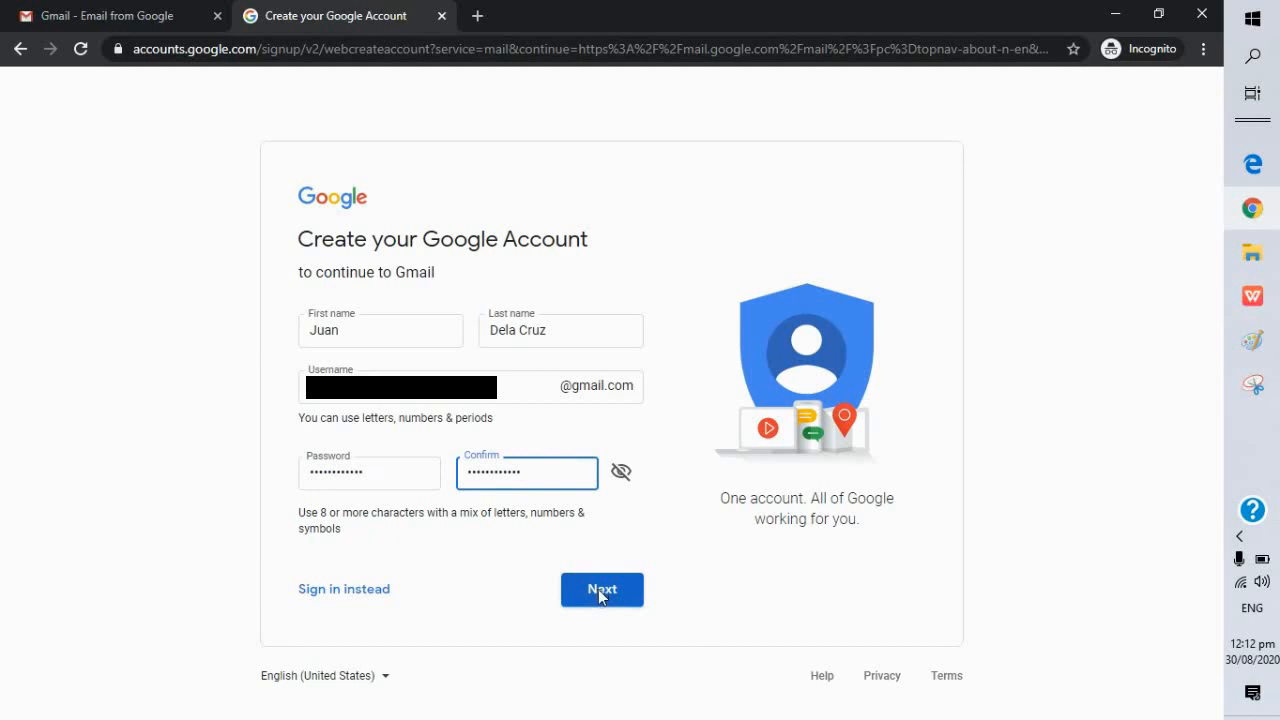
left_click(601, 589)
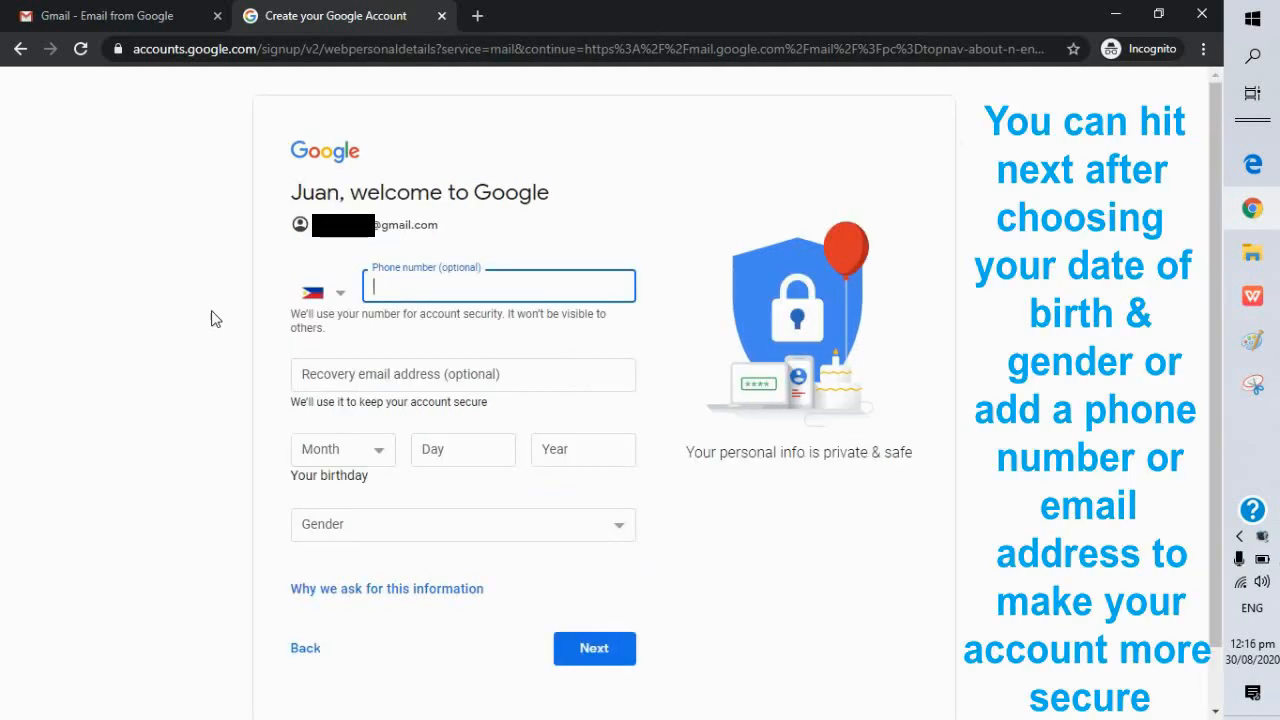
mouse_move(437, 288)
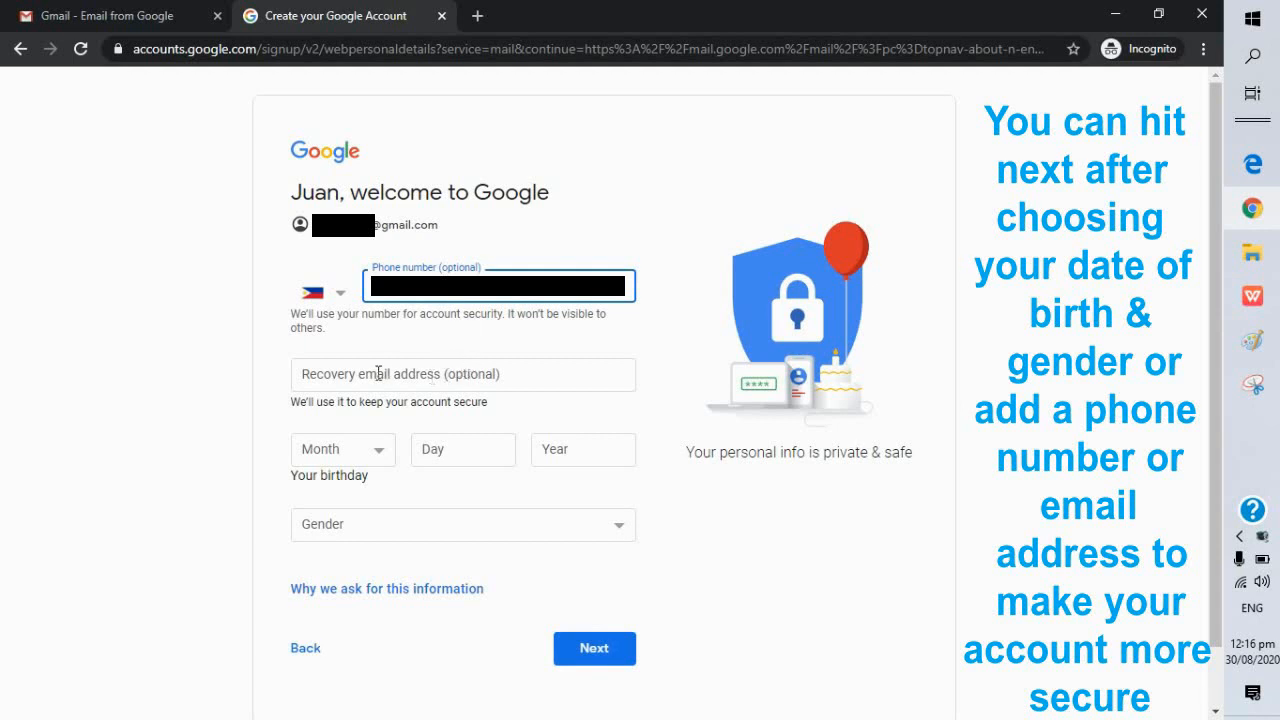
mouse_move(361, 457)
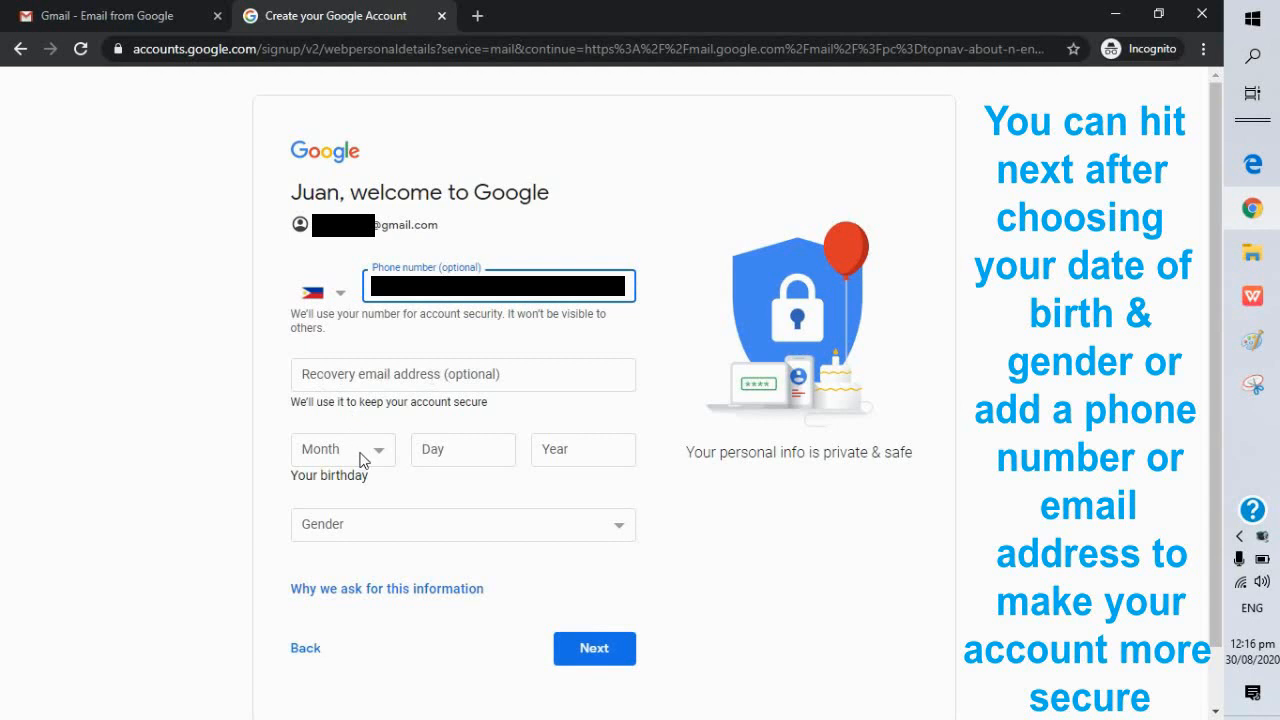
Step: Fill in birth month and year, set gender to Female, and continue to phone verification
left_click(343, 449)
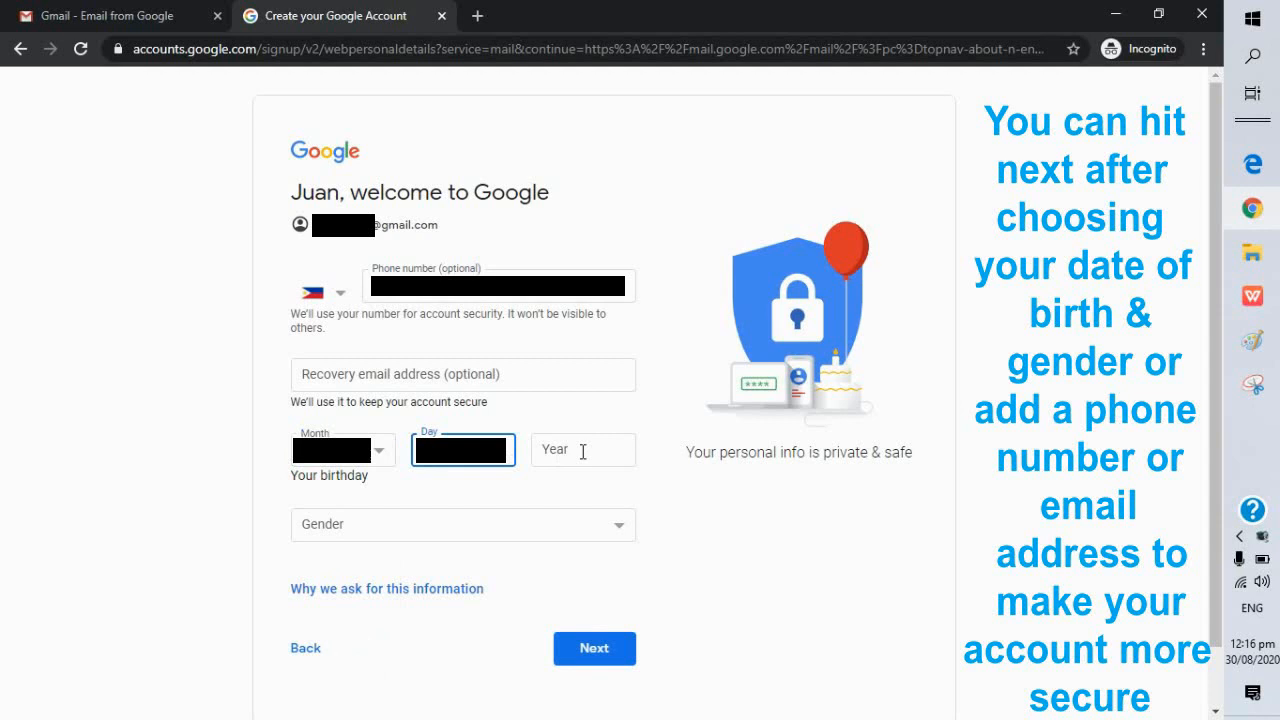
left_click(583, 449)
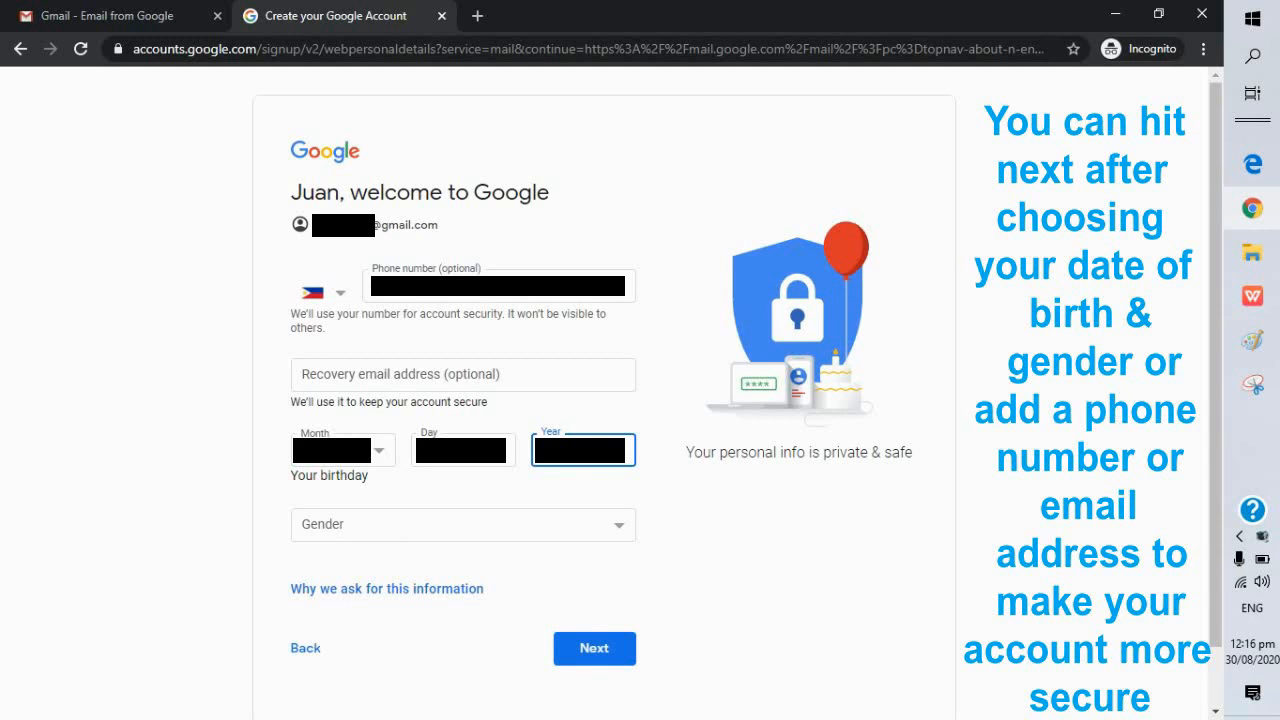
mouse_move(514, 526)
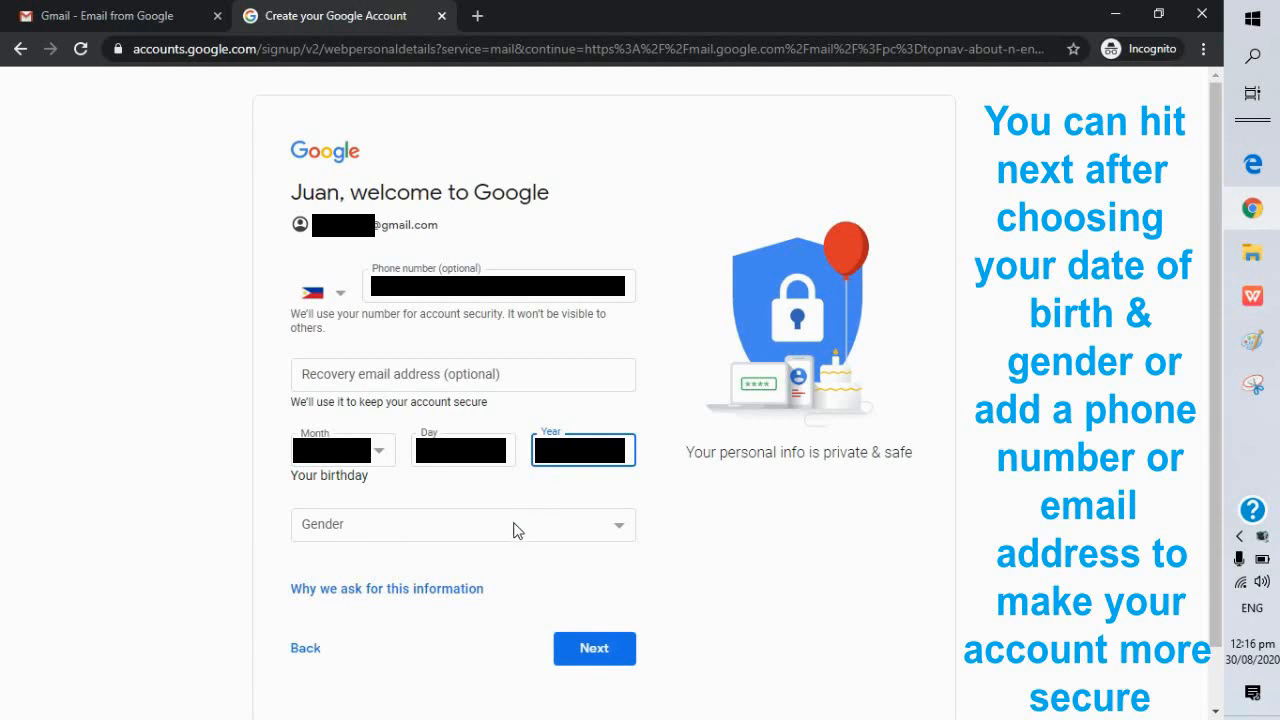
mouse_move(608, 528)
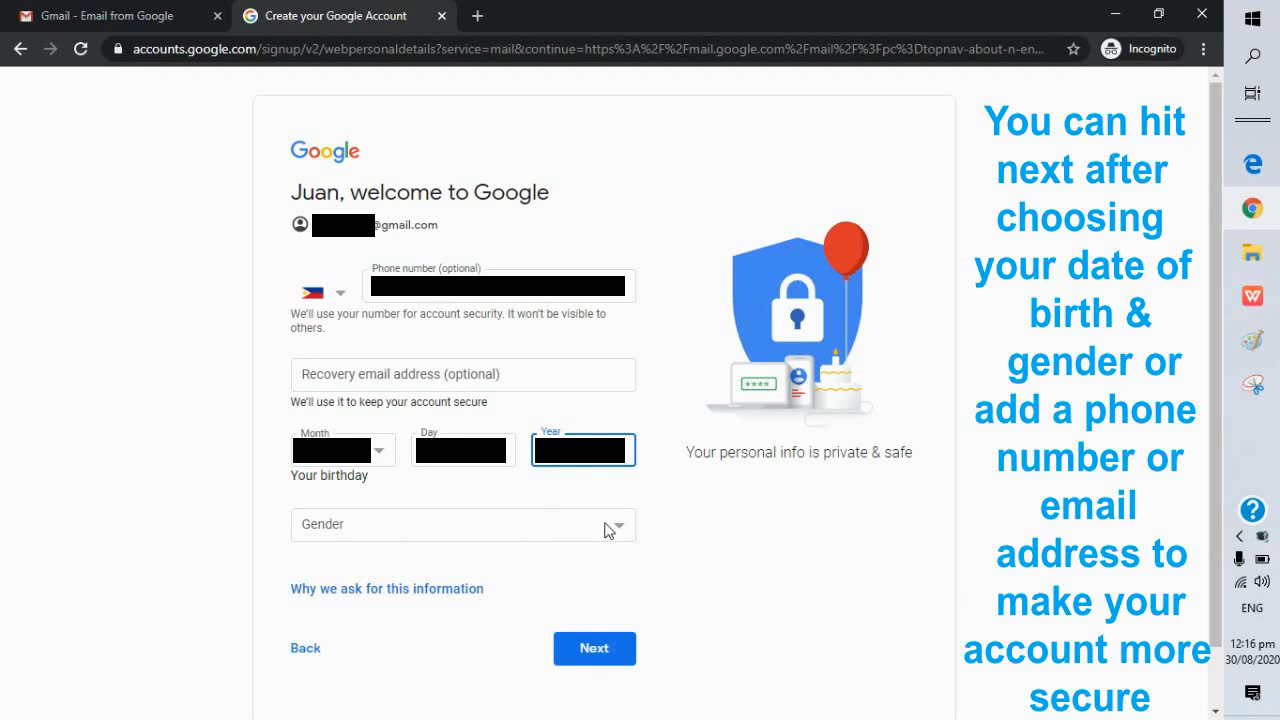
left_click(463, 524)
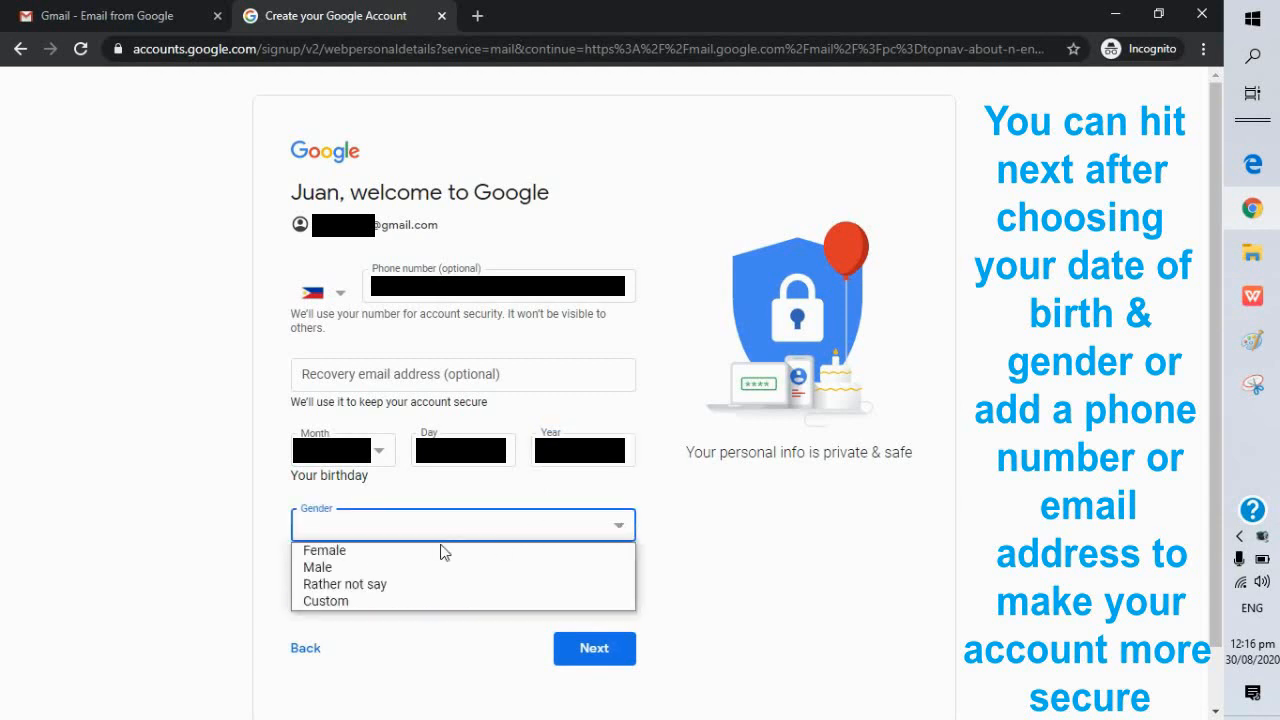
mouse_move(355, 575)
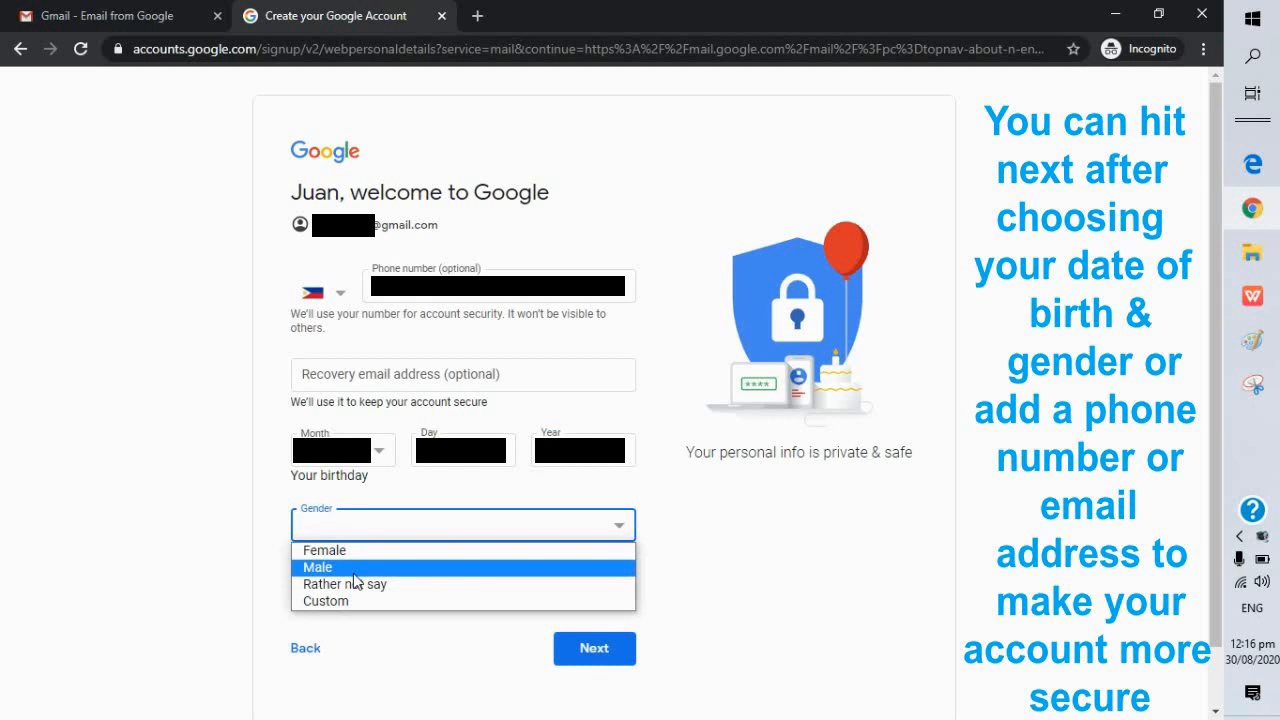
mouse_move(358, 601)
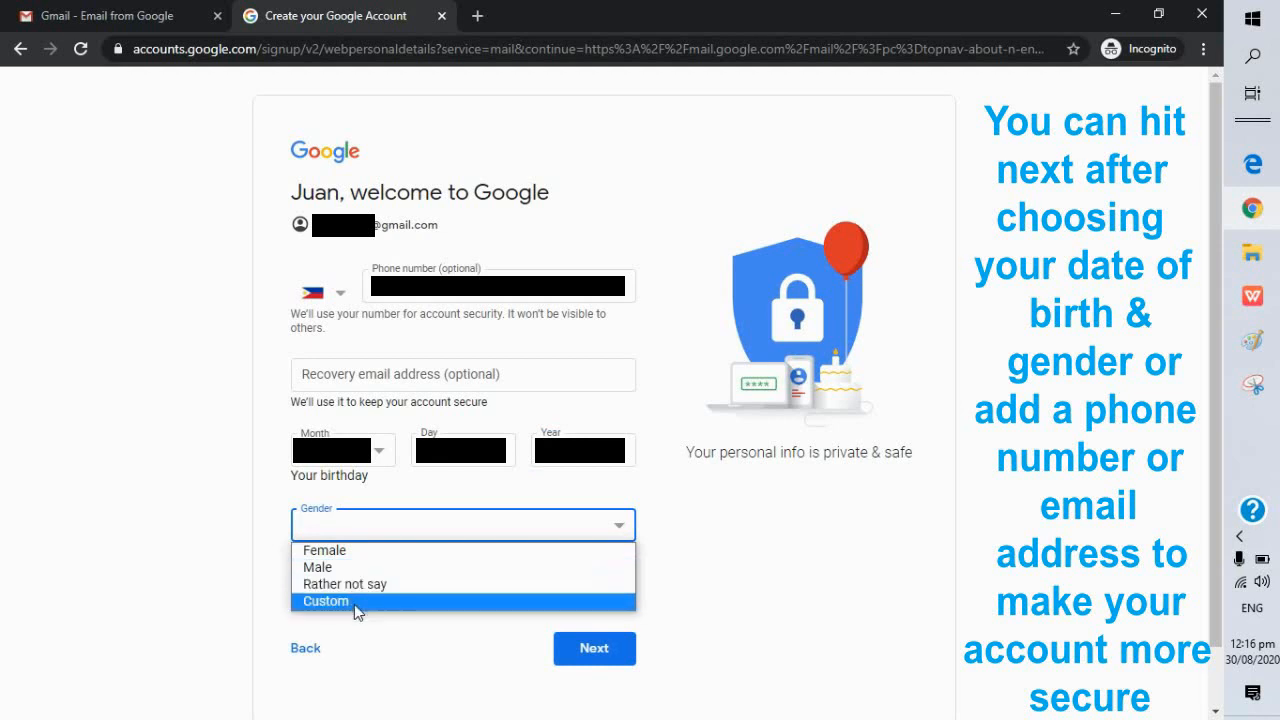
mouse_move(360, 550)
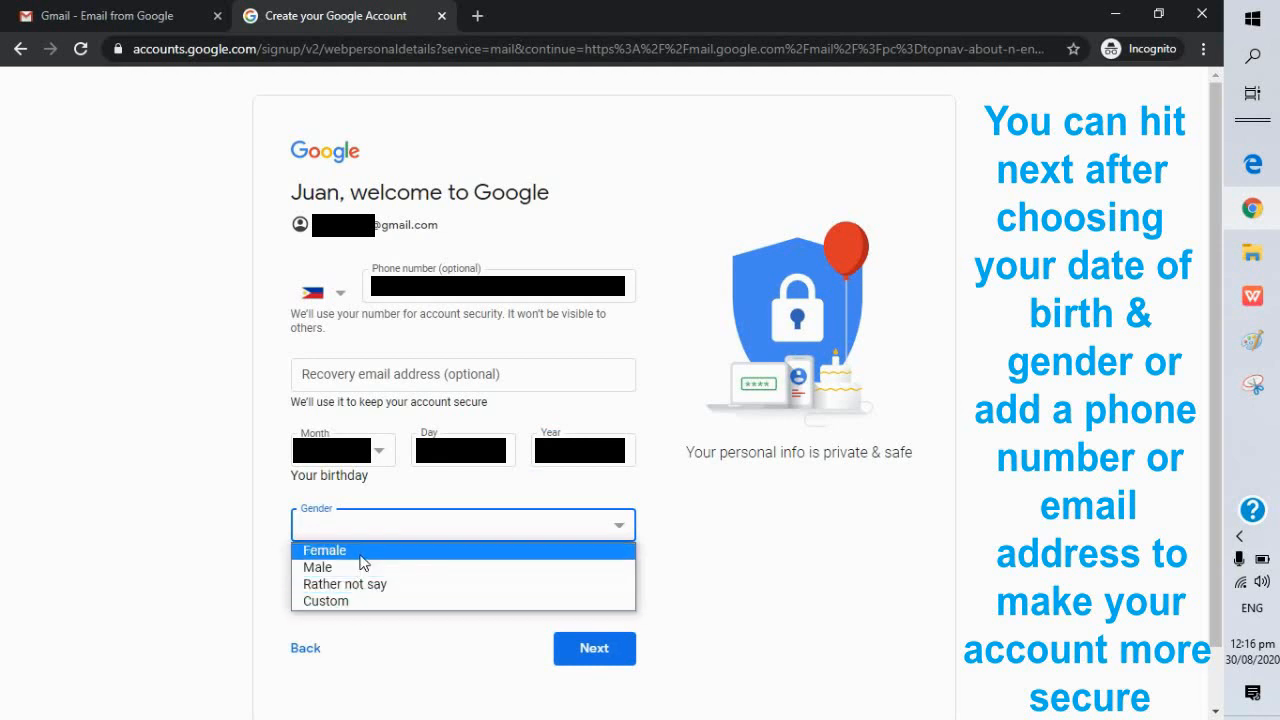
left_click(324, 550)
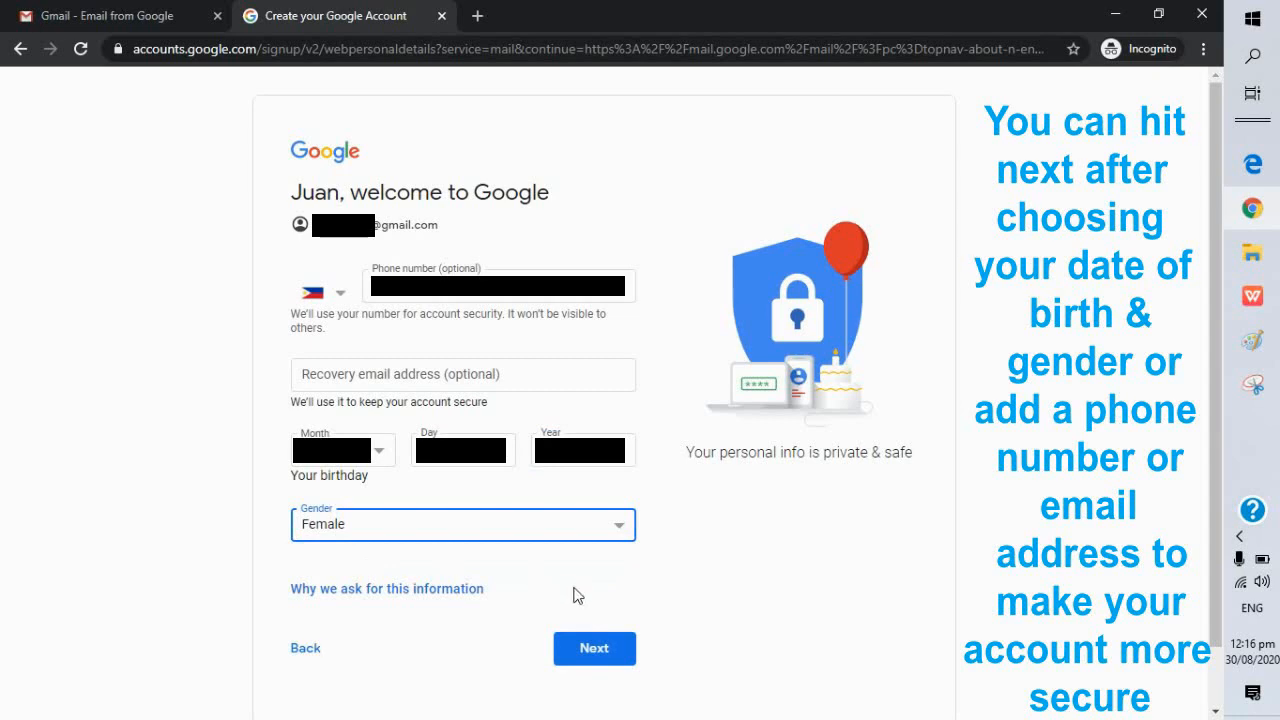
left_click(594, 648)
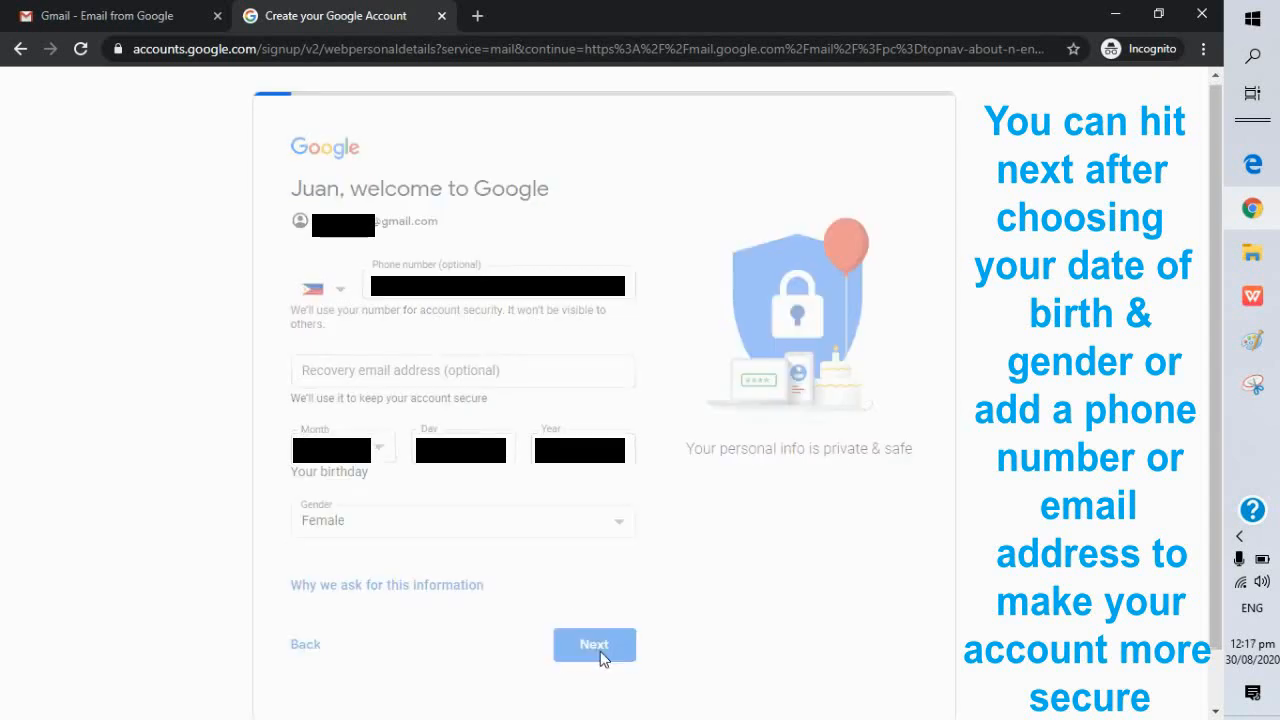
left_click(594, 644)
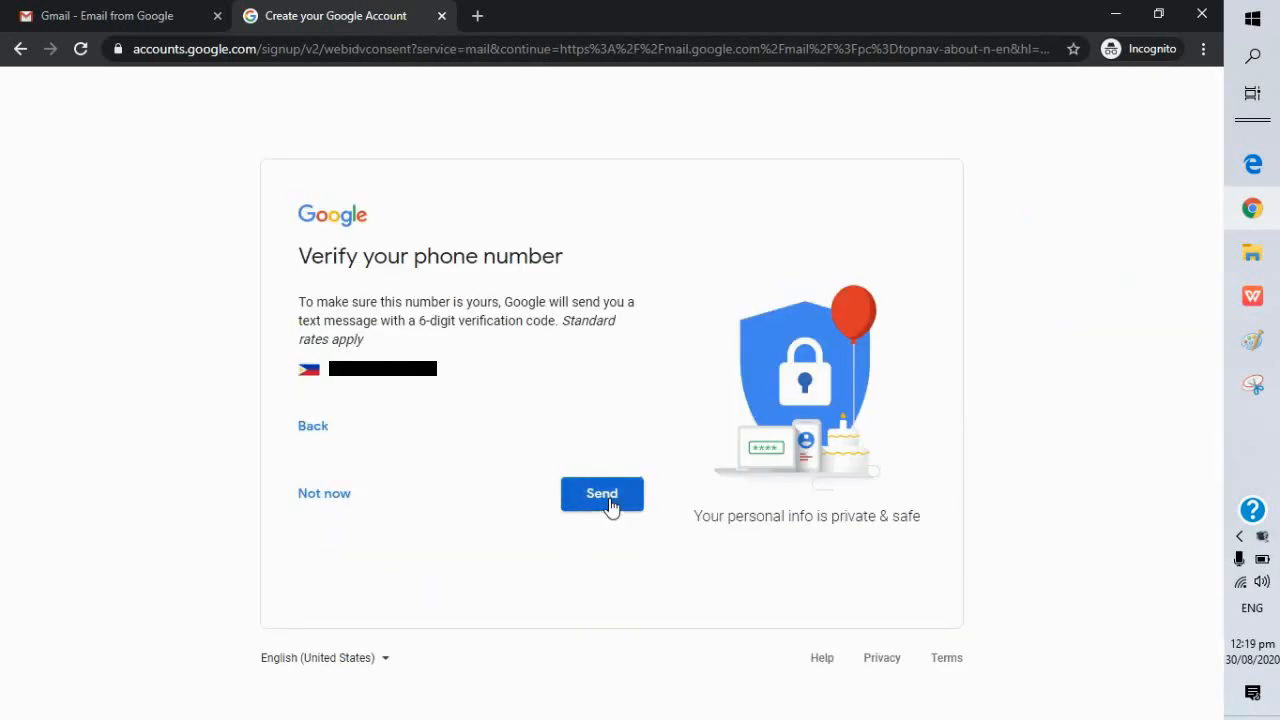
Step: Send and verify the texted code, then skip using the number across Google services
left_click(601, 493)
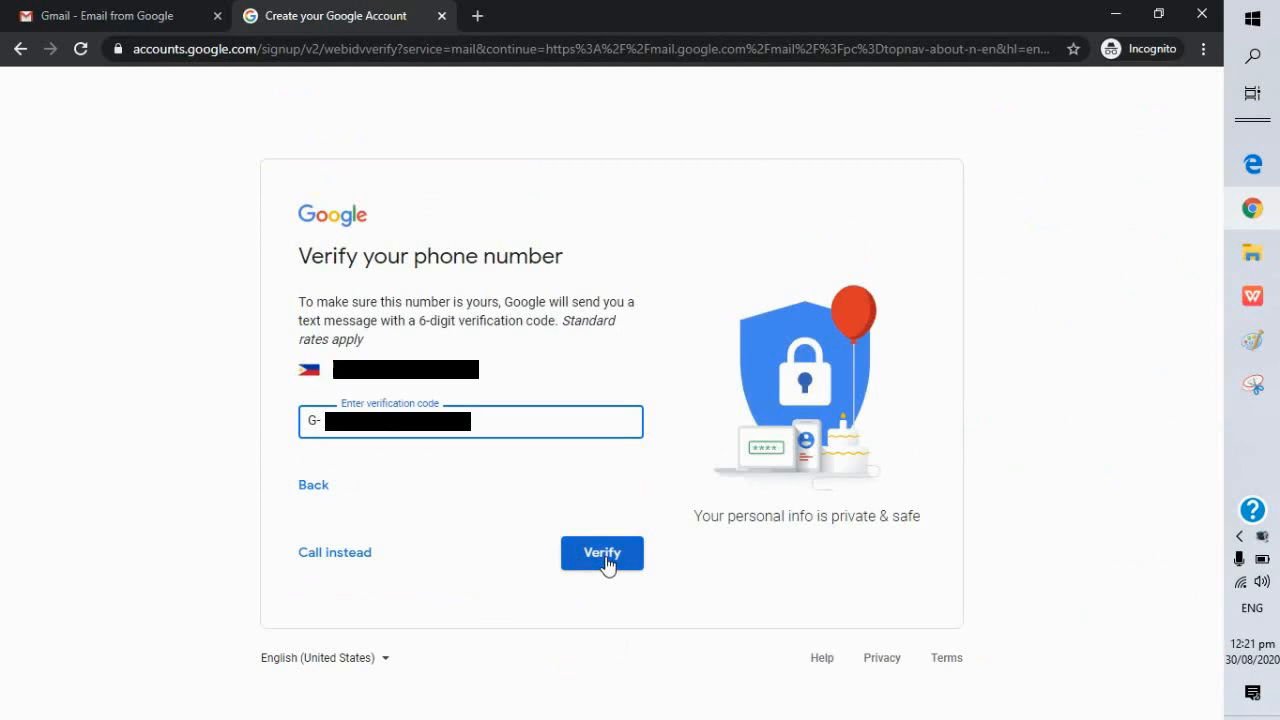
left_click(601, 553)
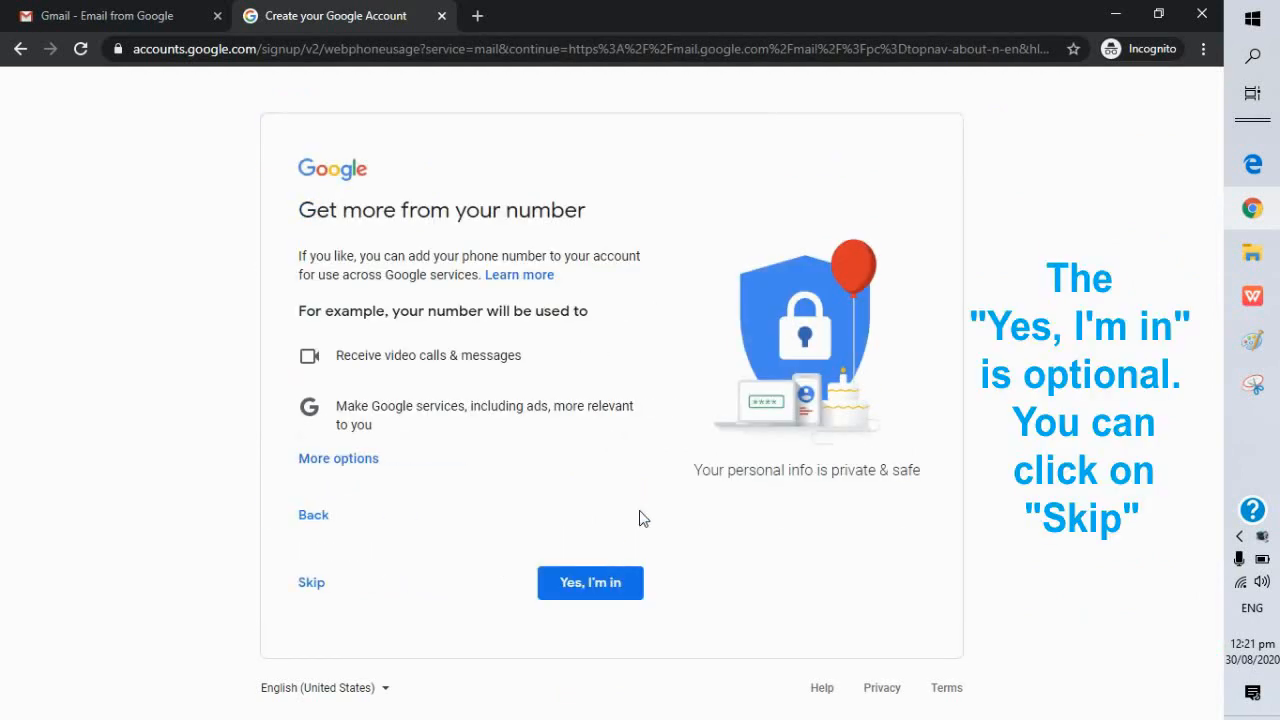
mouse_move(415, 398)
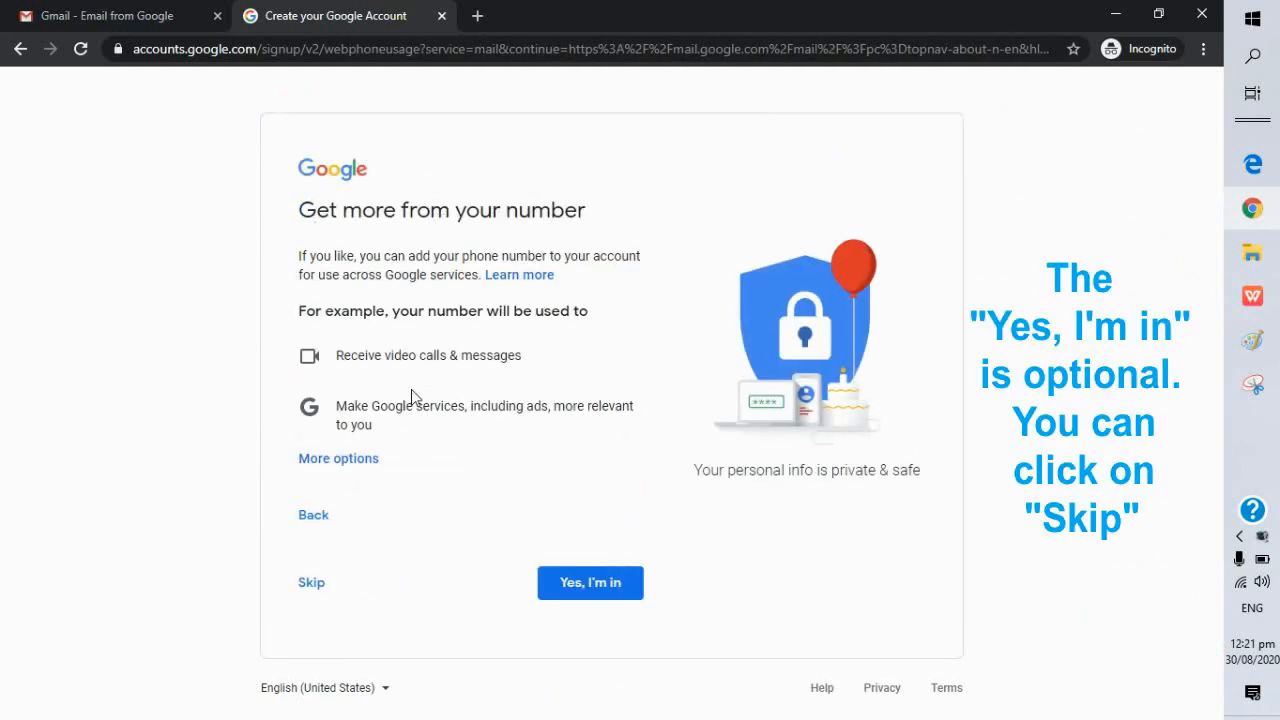
mouse_move(420, 603)
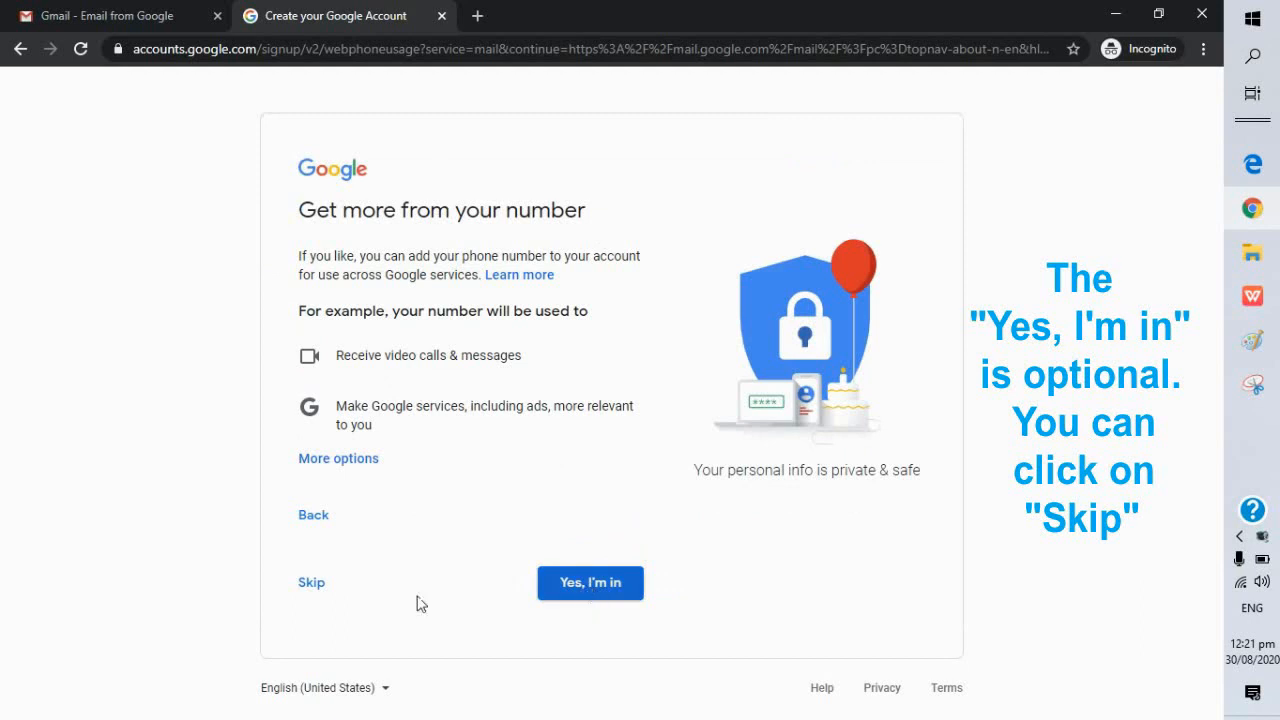
left_click(311, 582)
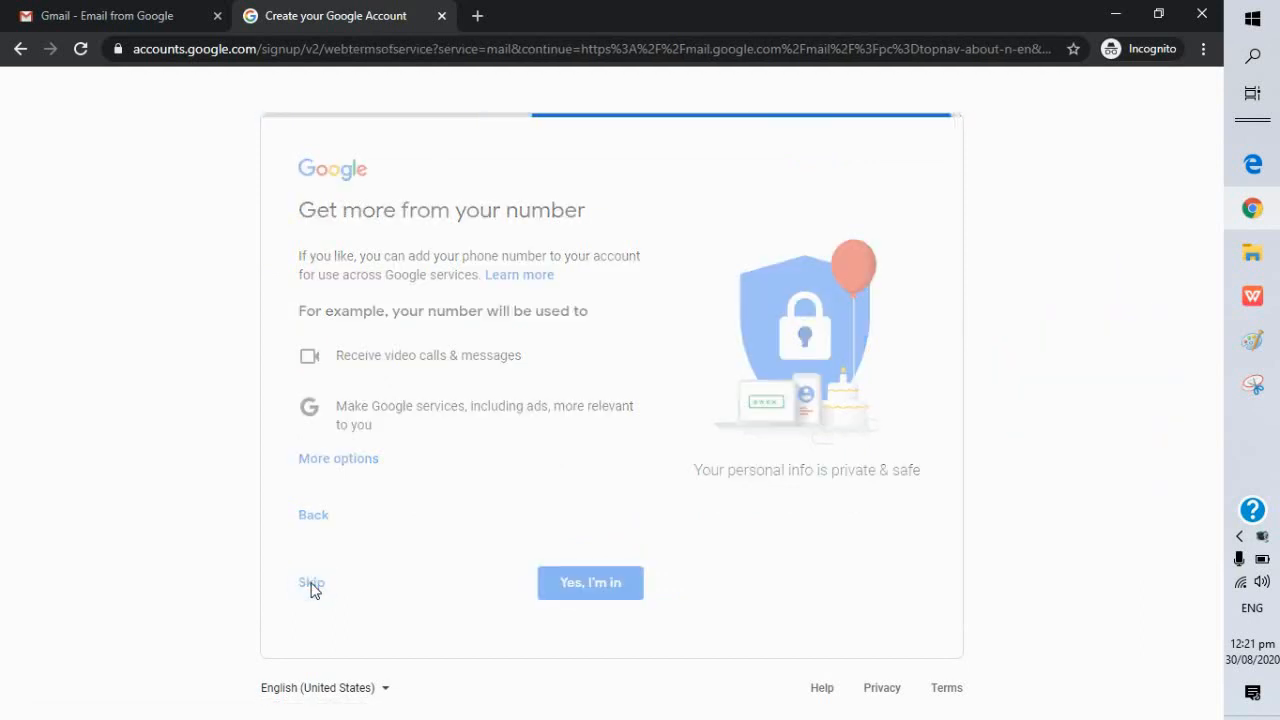
Step: Read through Privacy and Terms and agree, creating the account and landing in the Gmail inbox
left_click(311, 582)
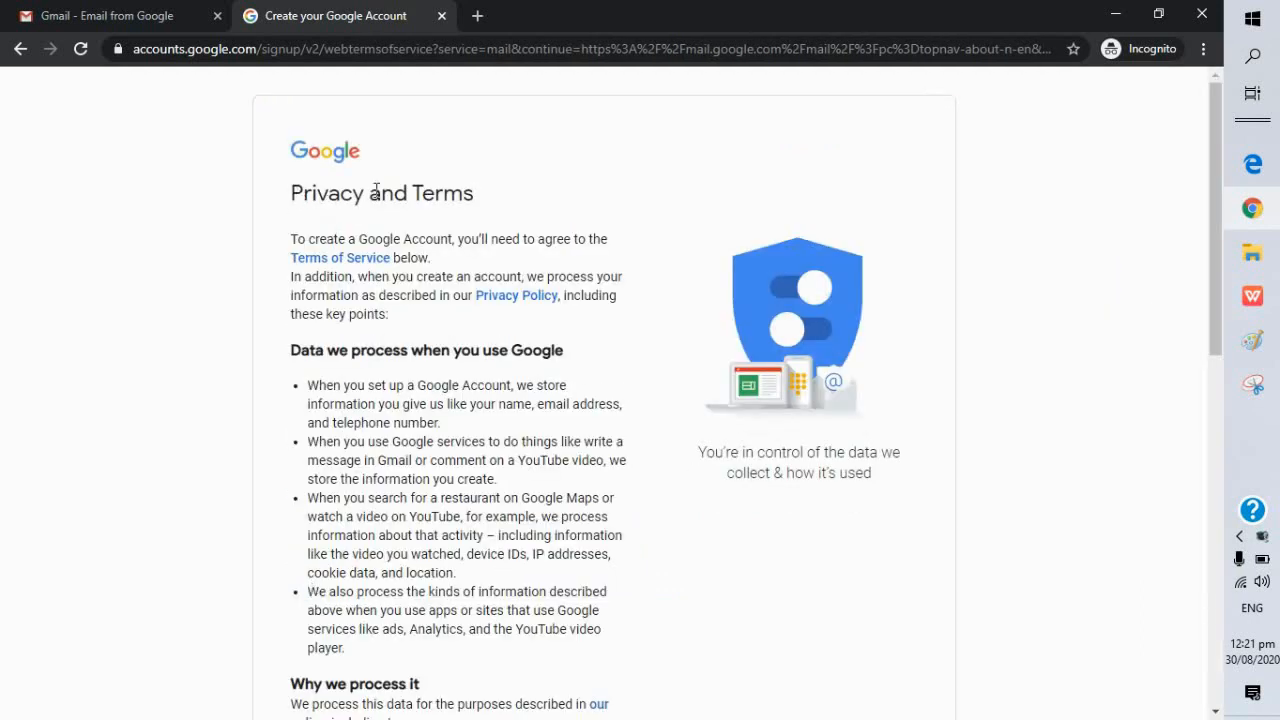
scroll("down", 3)
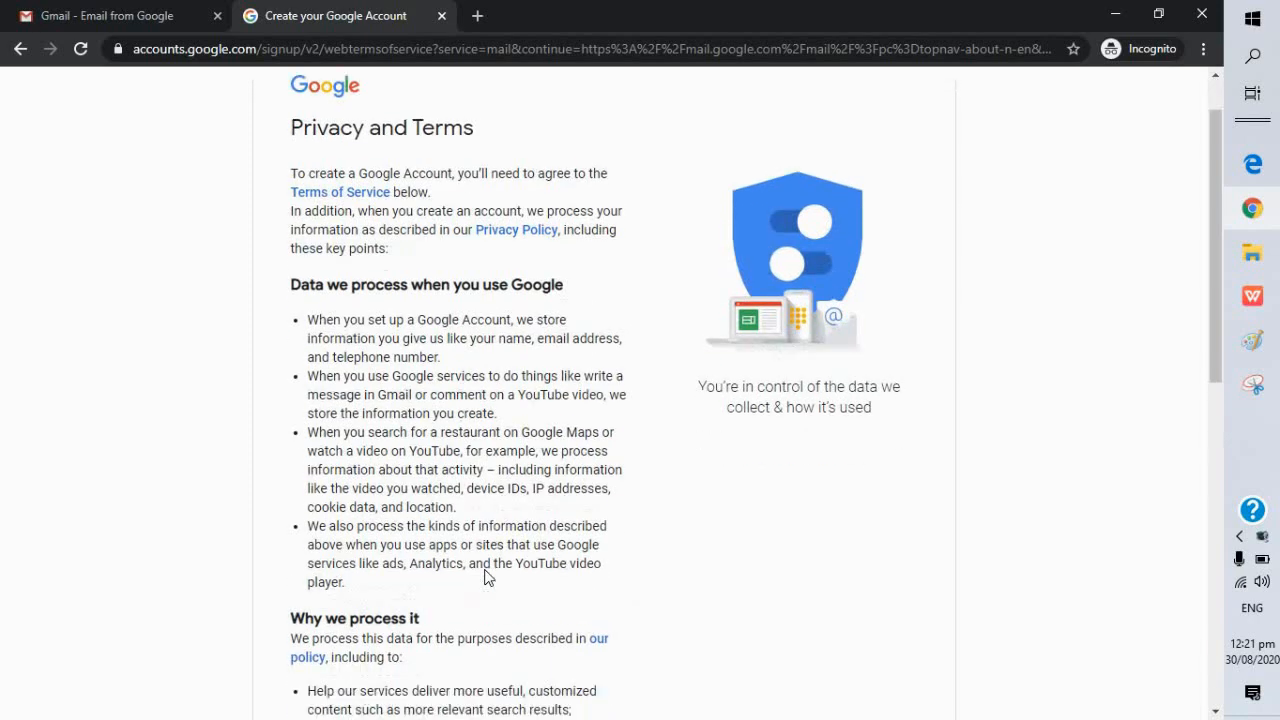
scroll("down", 3)
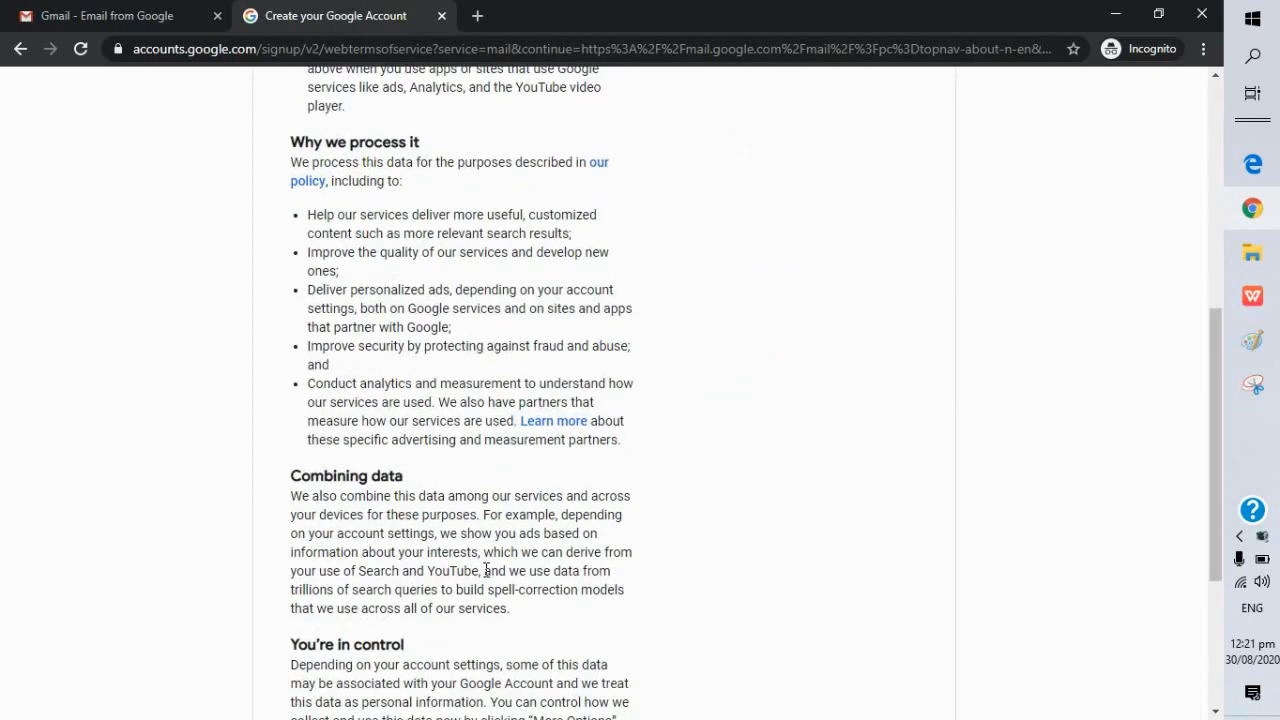
scroll("down", 3)
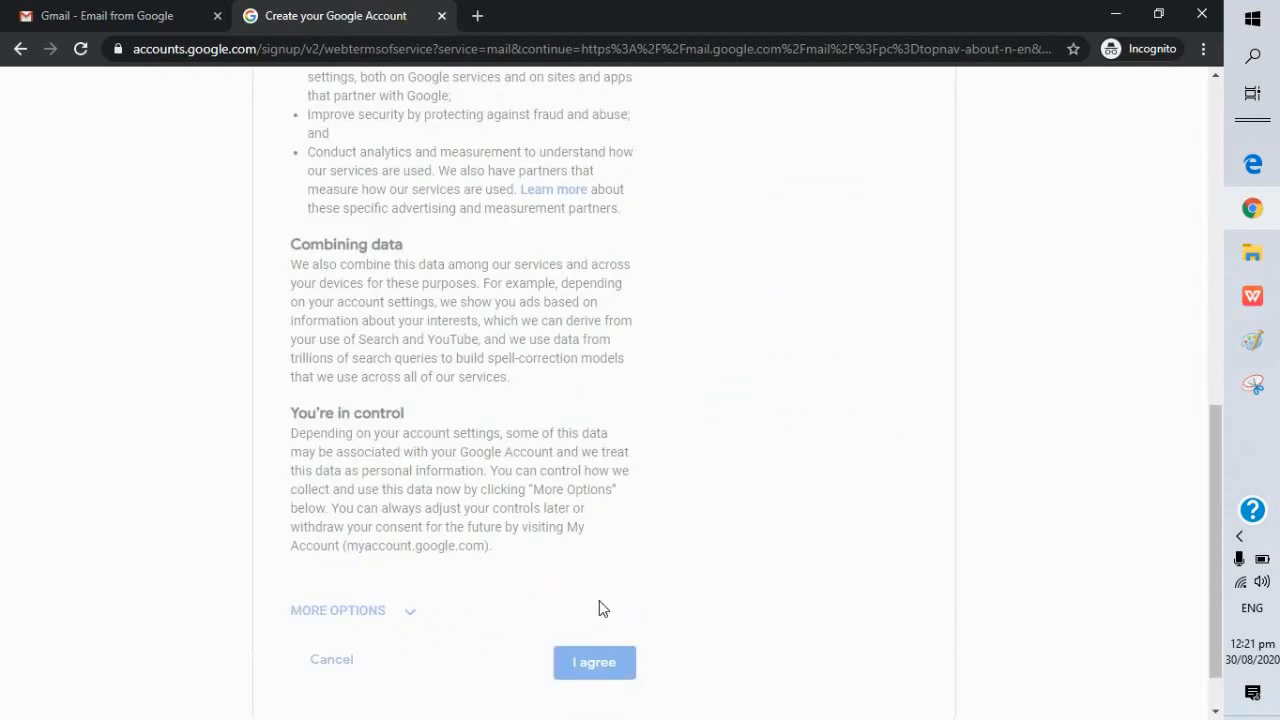
left_click(594, 662)
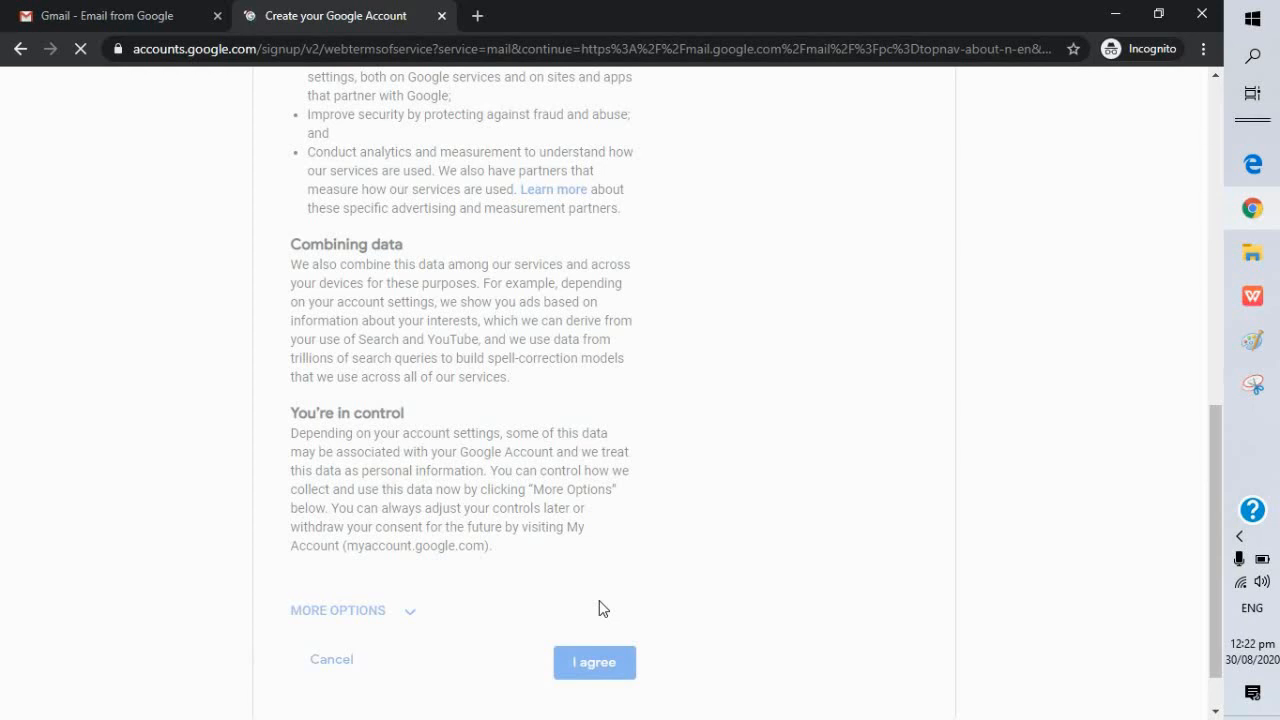
left_click(594, 662)
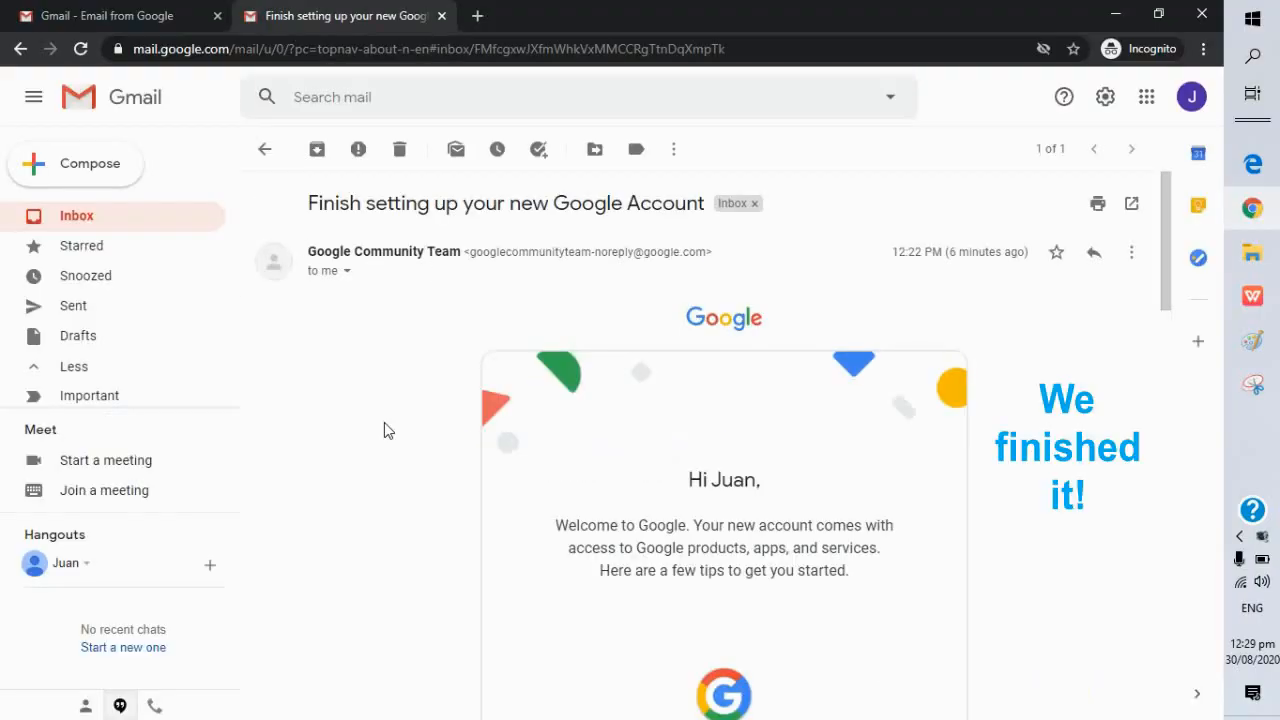
scroll("down", 3)
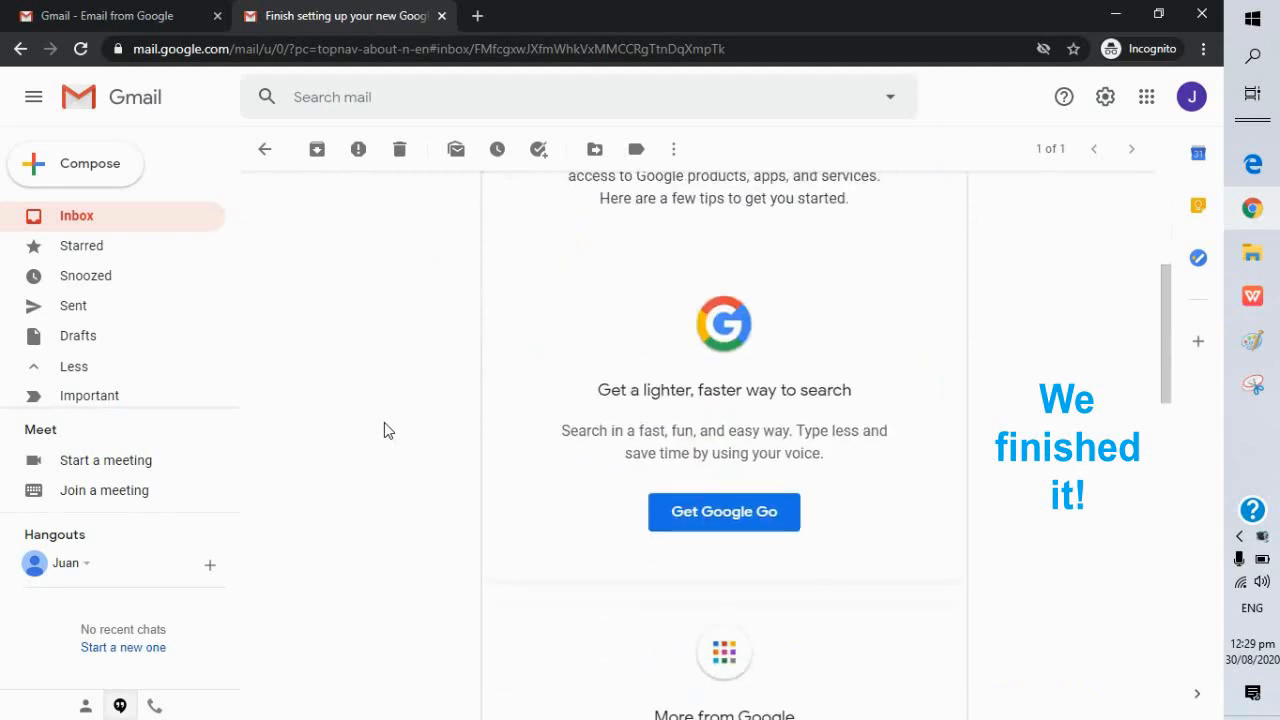
scroll("down", 3)
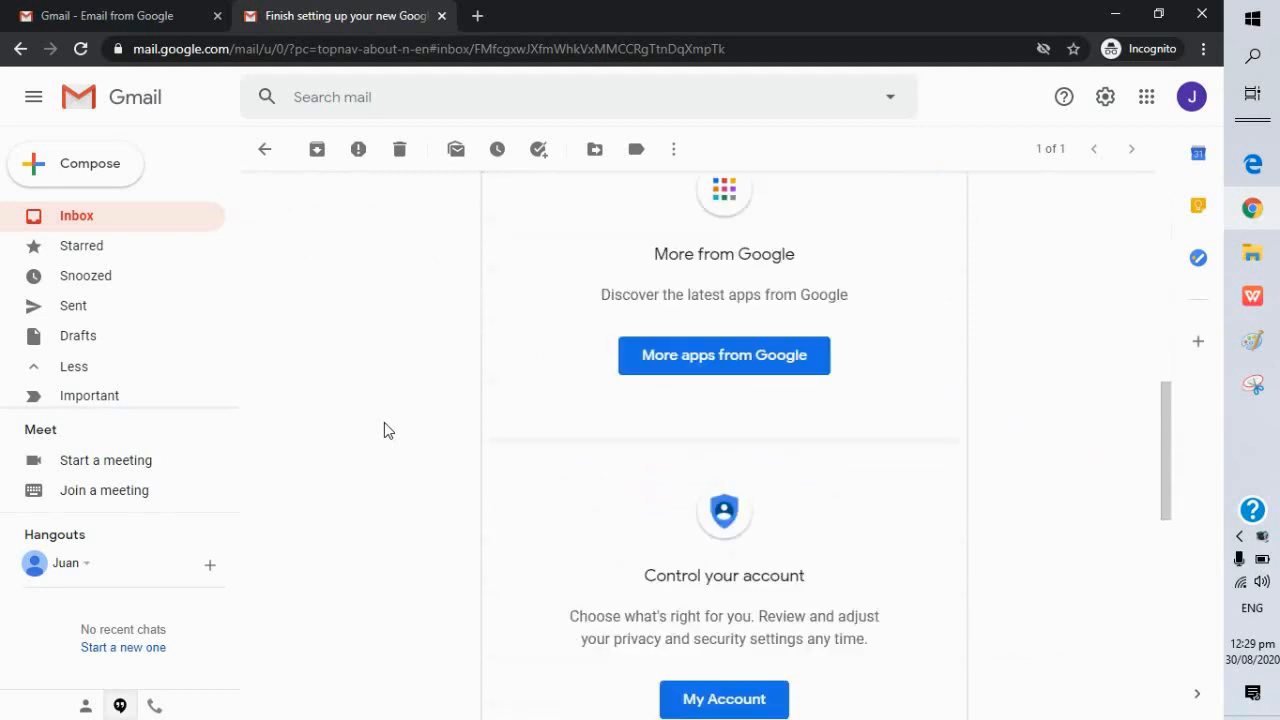
scroll("down", 3)
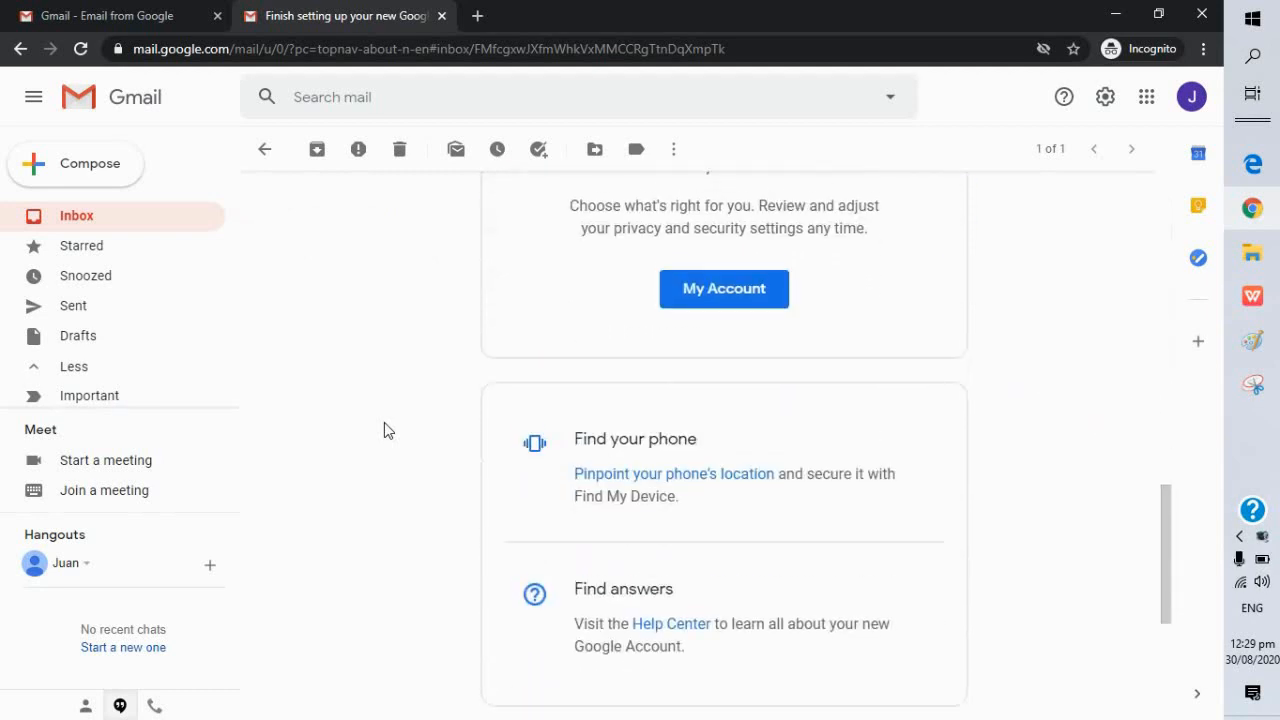
scroll("down", 3)
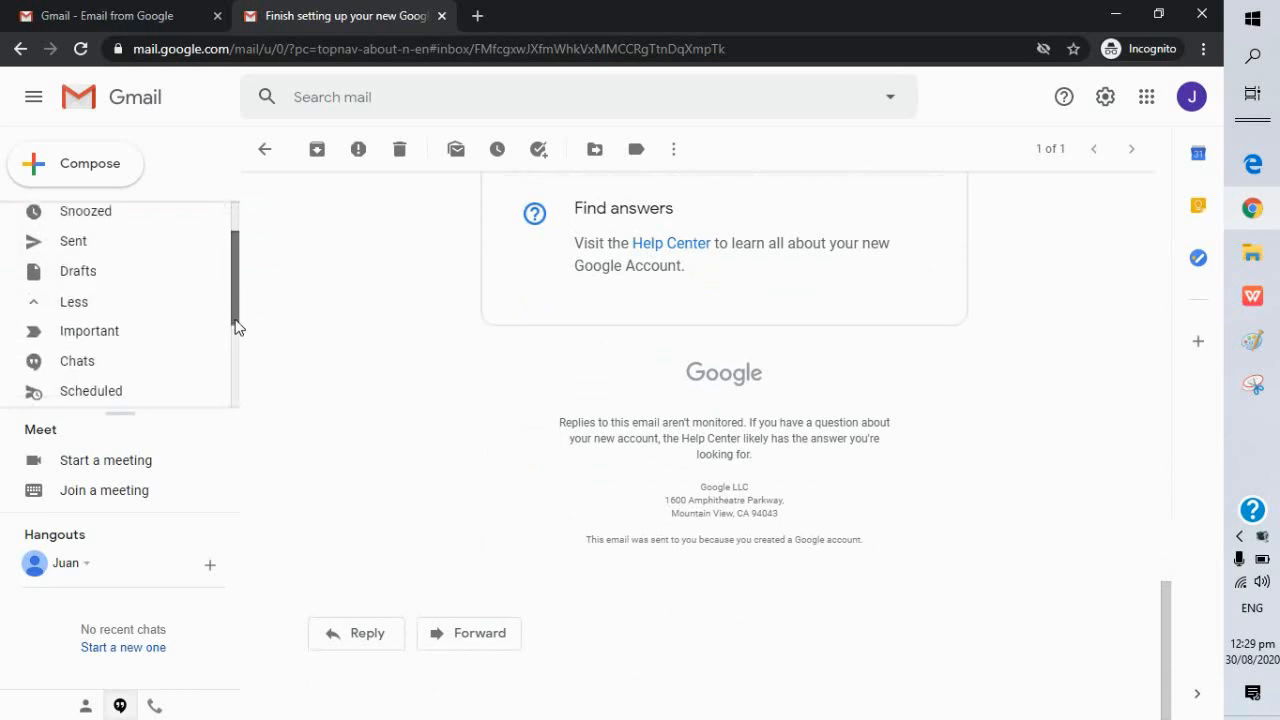
scroll("down", 3)
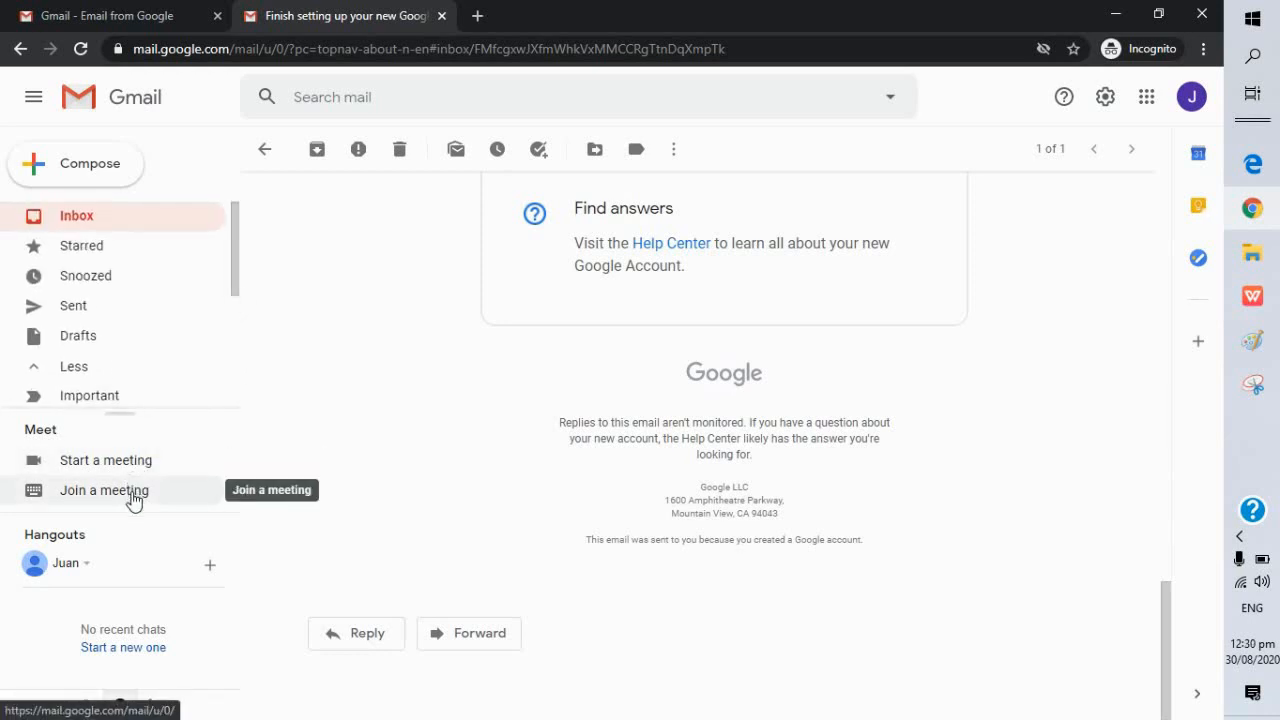
mouse_move(360, 547)
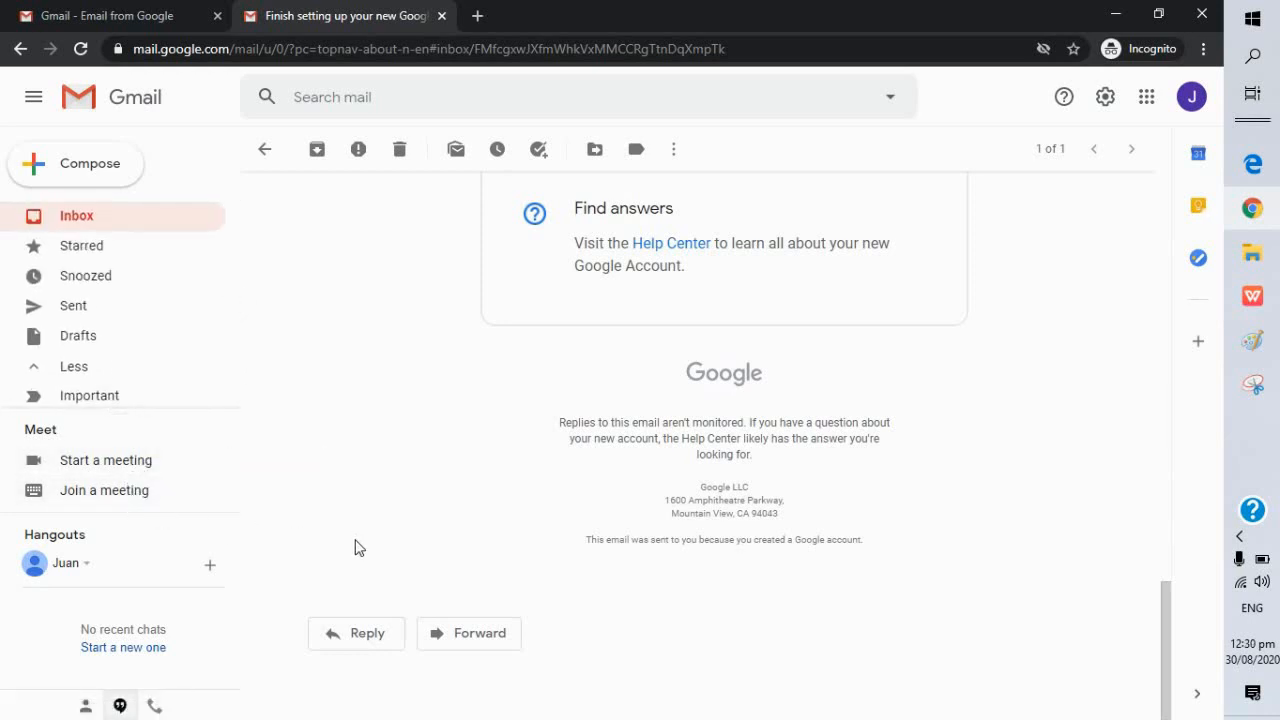